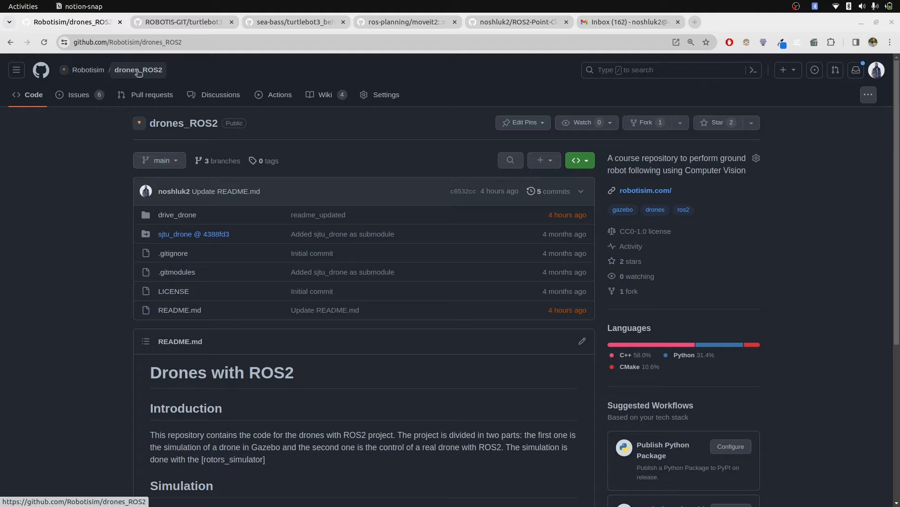
{"action": "left_click", "coordinate": [576, 160]}
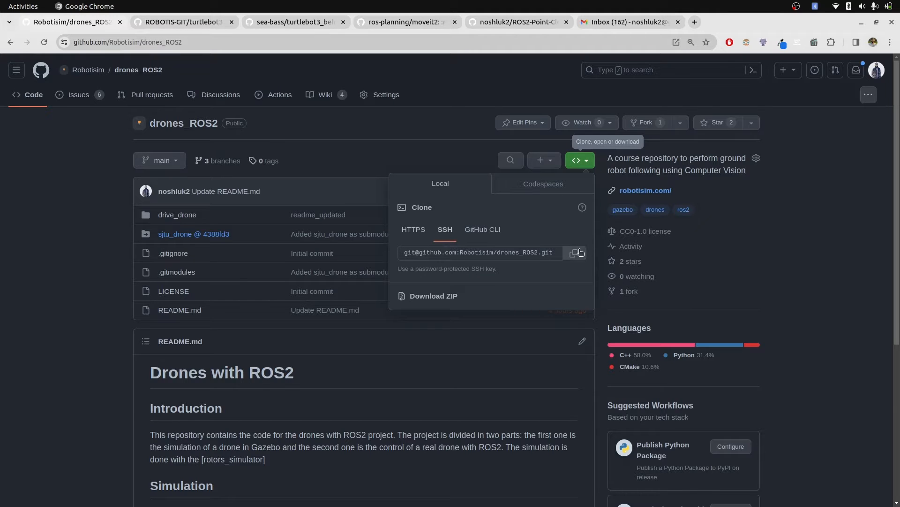
{"action": "left_click", "coordinate": [574, 253]}
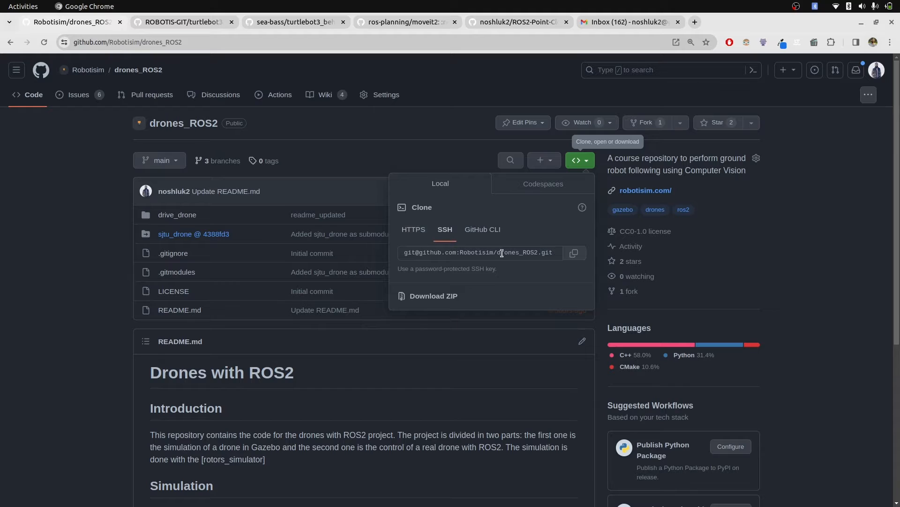
{"action": "left_click", "coordinate": [412, 229]}
{"action": "type", "text": "c"}
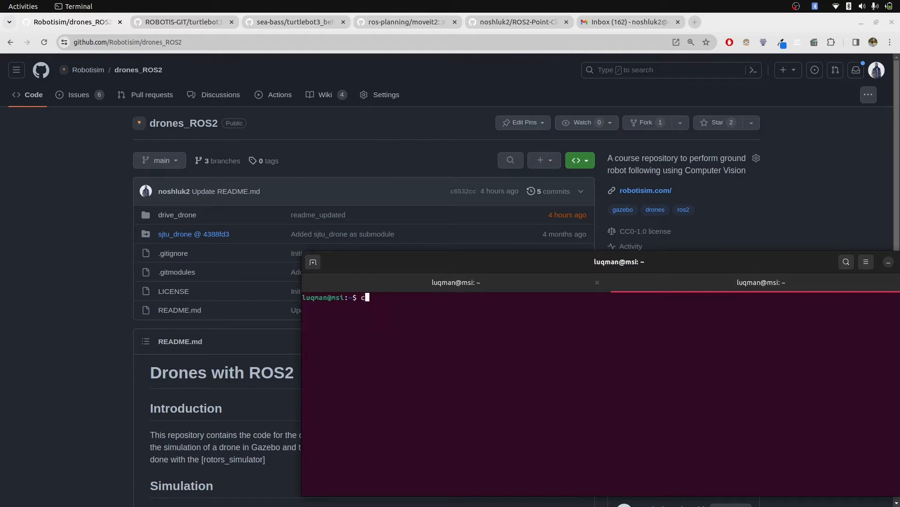
Change into robot_ws/src, list it, and git clone drones_ROS2 with the copied URL.
{"action": "type", "text": "d robot_ws/src/"}
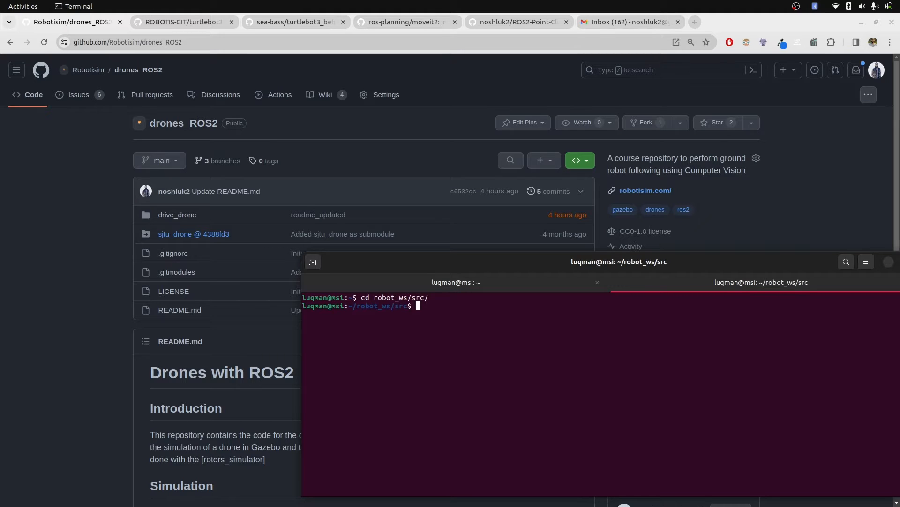
{"action": "type", "text": "ls"}
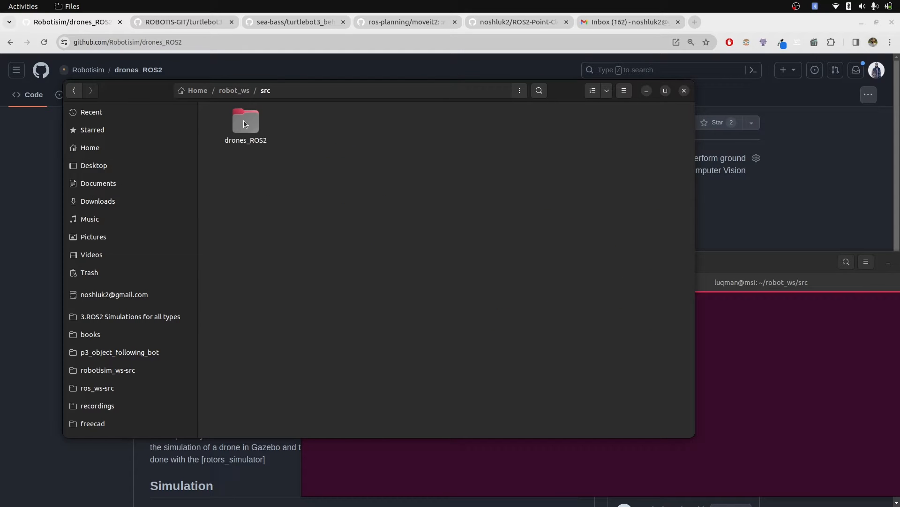
Browse into the newly cloned drones_ROS2 folder in Files.
{"action": "double_click", "coordinate": [245, 122]}
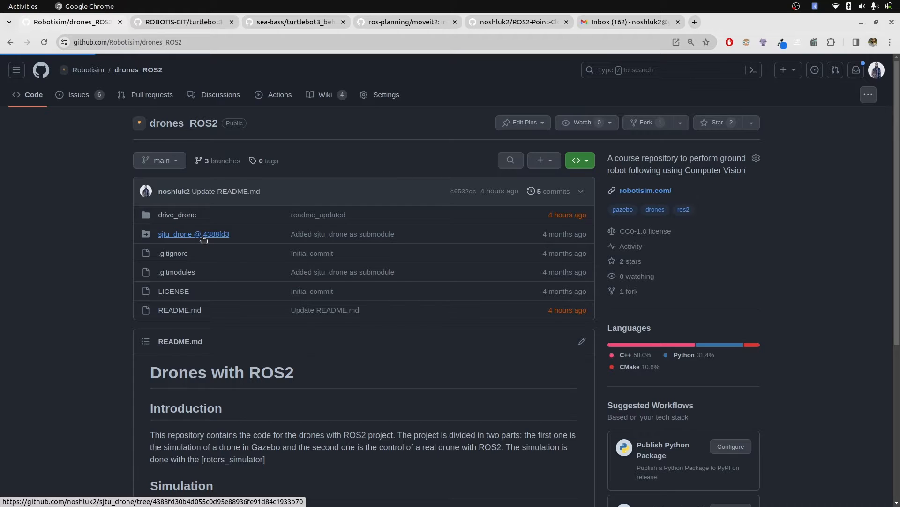
{"action": "left_click", "coordinate": [193, 234]}
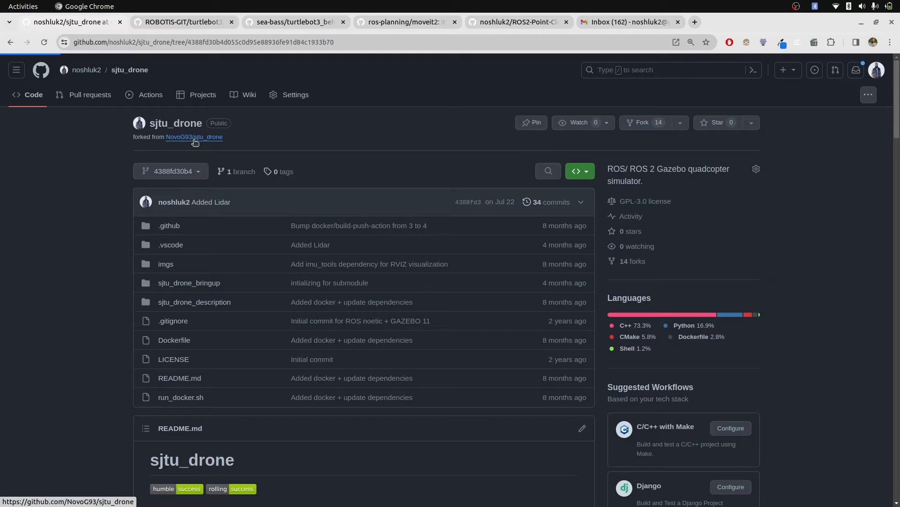
{"action": "left_click", "coordinate": [194, 137]}
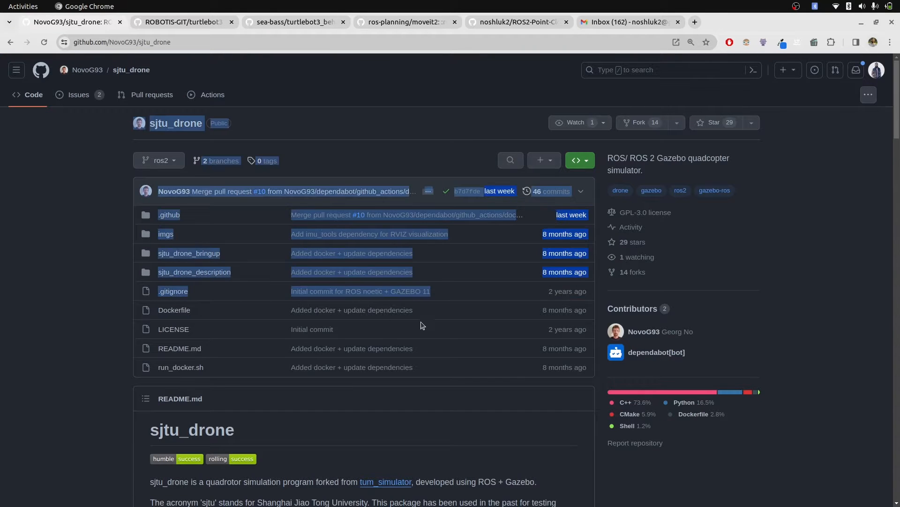
{"action": "left_click", "coordinate": [10, 41]}
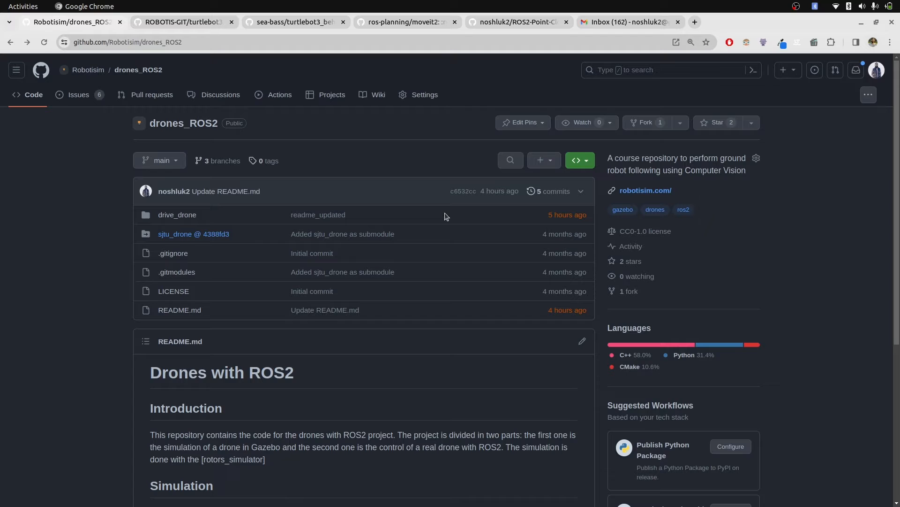
{"action": "mouse_move", "coordinate": [223, 241]}
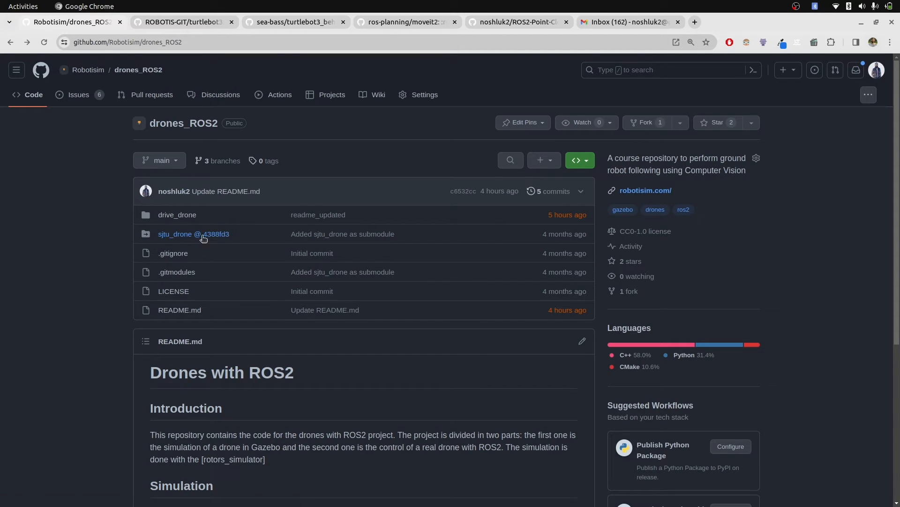
{"action": "mouse_move", "coordinate": [292, 212]}
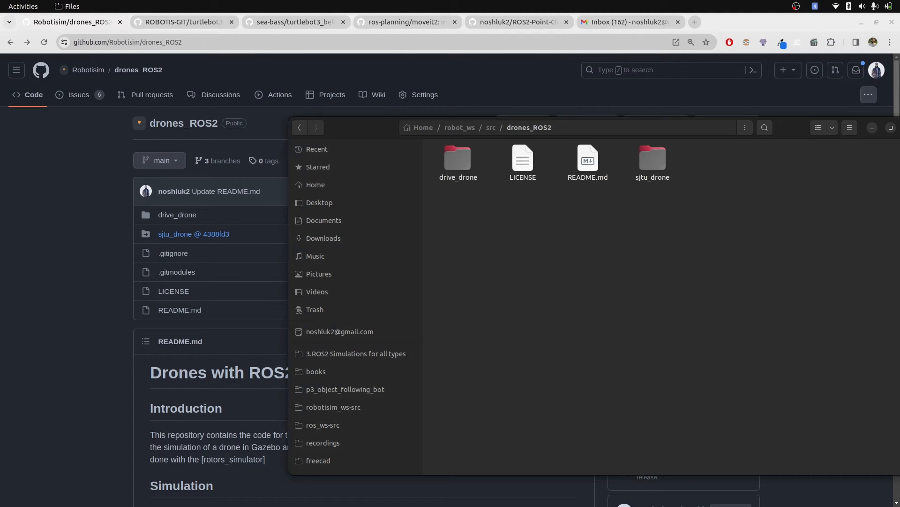
Inspect the contents of the sjtu_drone submodule folder under drones_ROS2.
{"action": "double_click", "coordinate": [652, 160]}
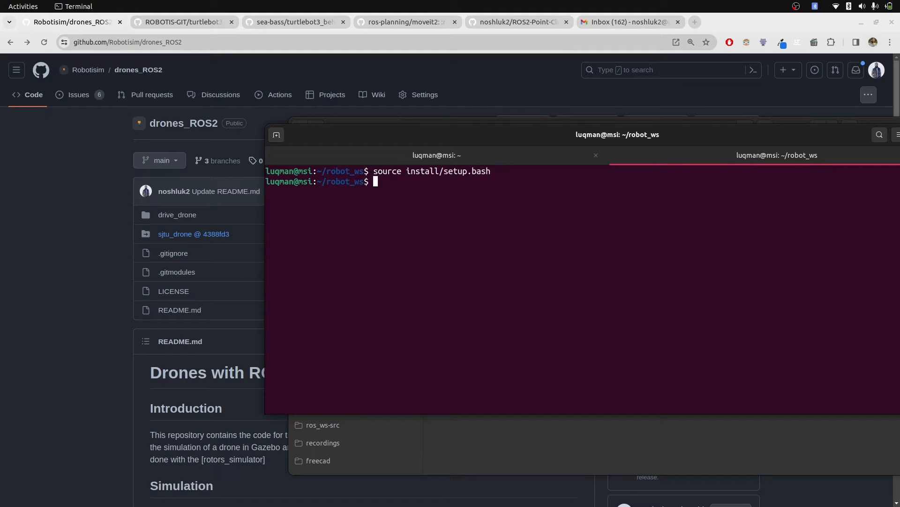
Run drive_drone's p1_a_drone_fly_gazebo_rviz.launch.py, failing with sjtu_drone_bringup not found.
{"action": "type", "text": "ros2 launch  drive_drone"}
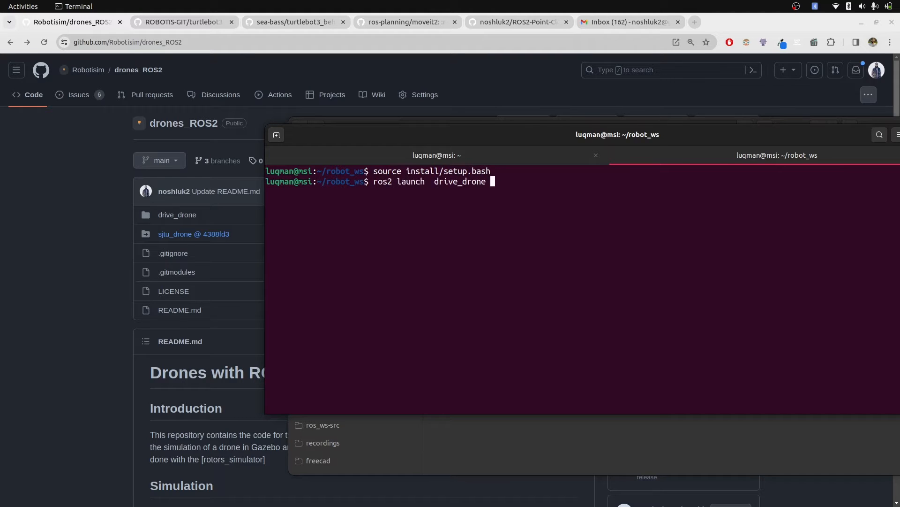
{"action": "key", "text": "Tab"}
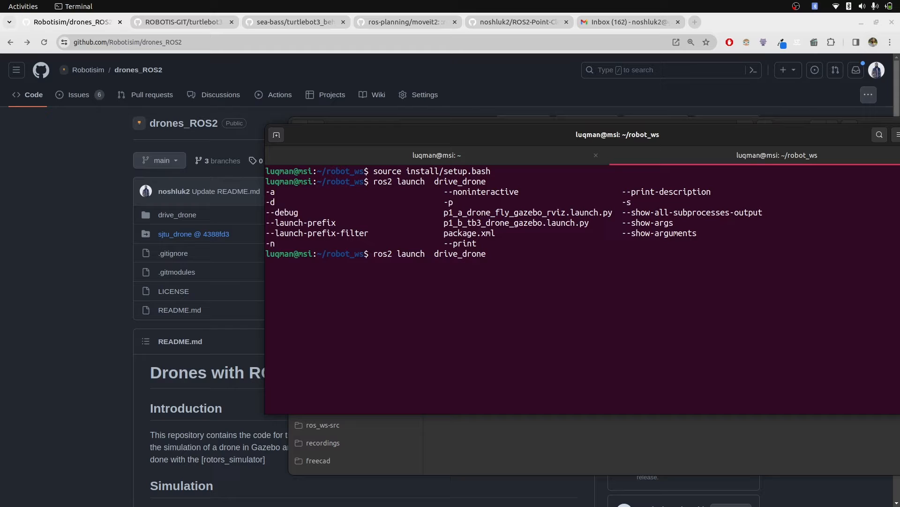
{"action": "type", "text": "p1_a_drone_fly_gazebo_rviz.launch.py"}
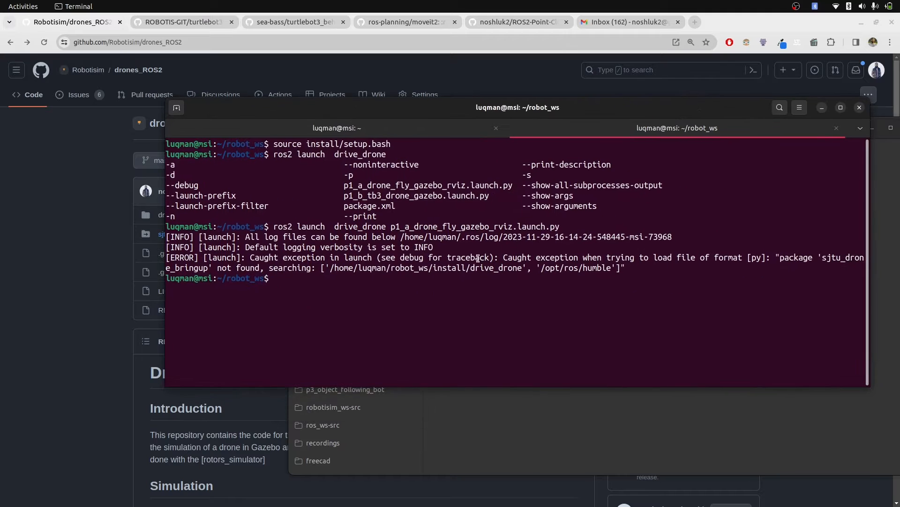
{"action": "double_click", "coordinate": [842, 257]}
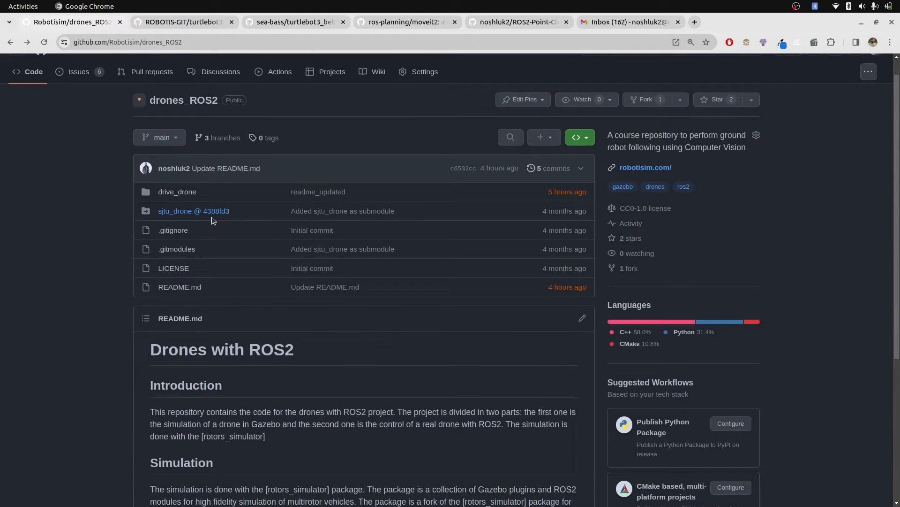
Follow Project #1's Wiki_link and scroll through the Follow Ground Robot setup steps.
{"action": "scroll", "scroll_direction": "down", "scroll_amount": 3}
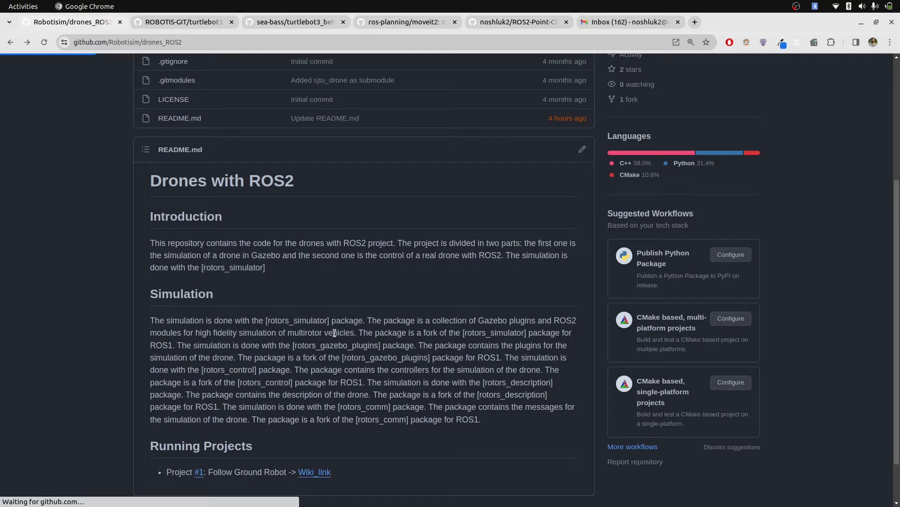
{"action": "left_click", "coordinate": [314, 472]}
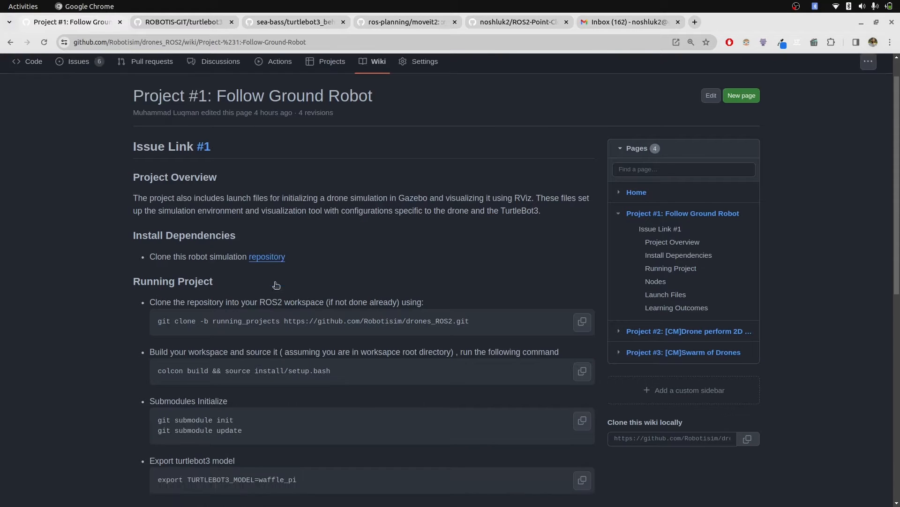
{"action": "scroll", "scroll_direction": "down", "scroll_amount": 3}
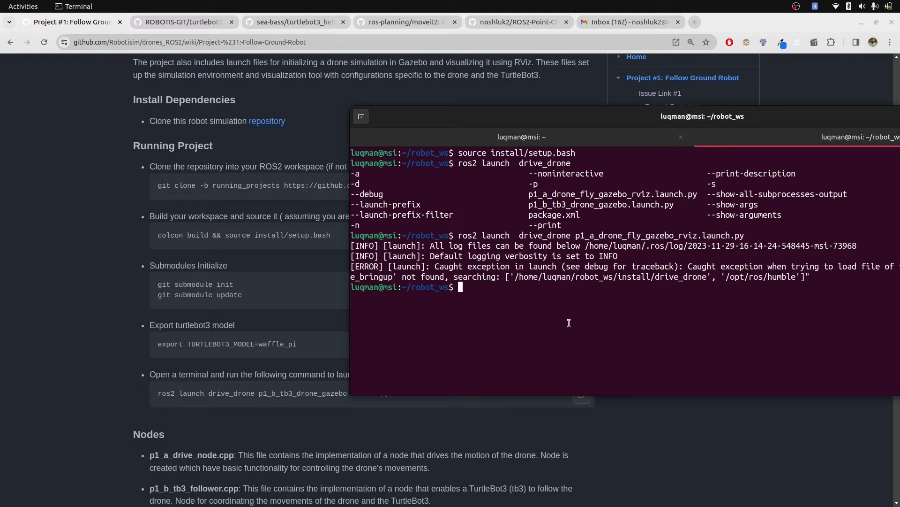
Abort the half-typed command, cd into src/drones_ROS2, and run git submodule init and update.
{"action": "type", "text": "git"}
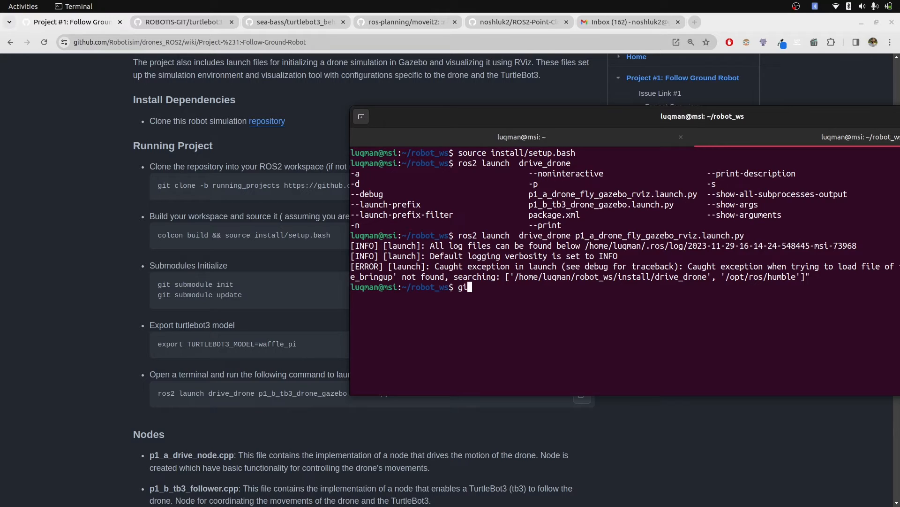
{"action": "type", "text": "submodule"}
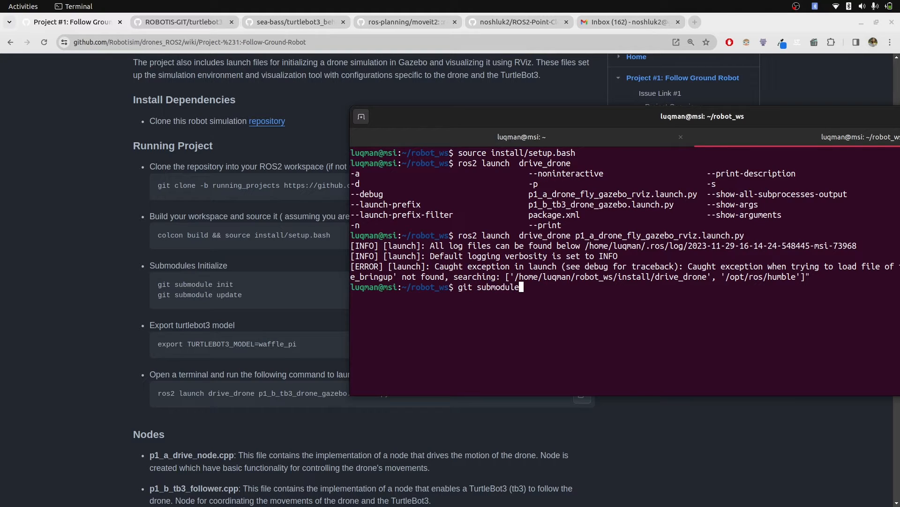
{"action": "key", "text": "ctrl+c"}
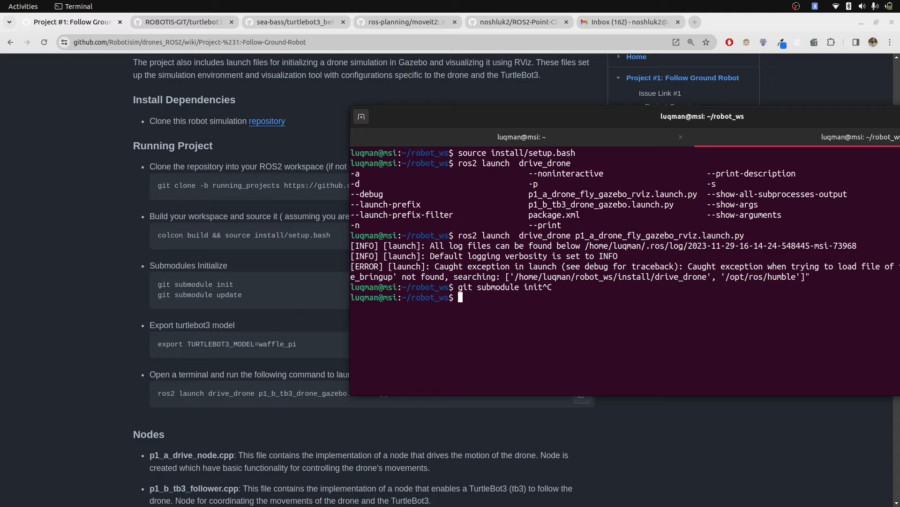
{"action": "type", "text": "cd src/"}
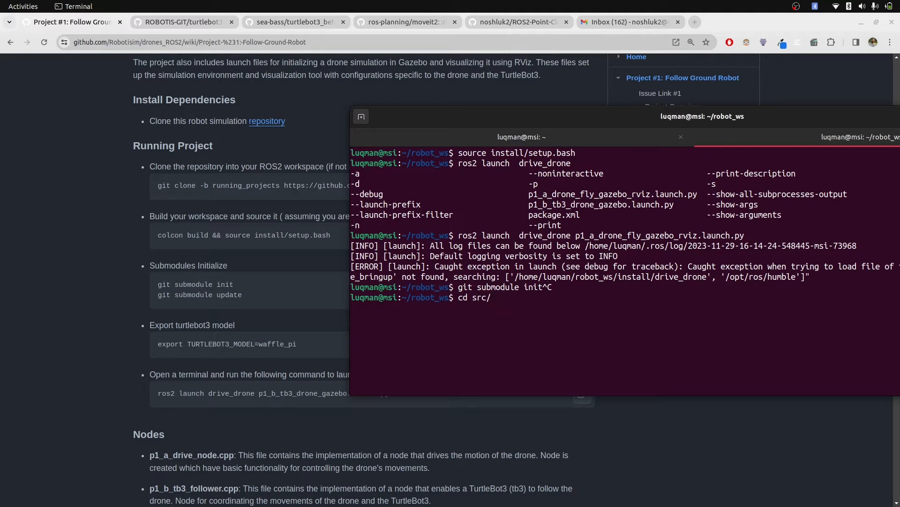
{"action": "type", "text": "drones_ROS2/"}
{"action": "type", "text": "git submodule init"}
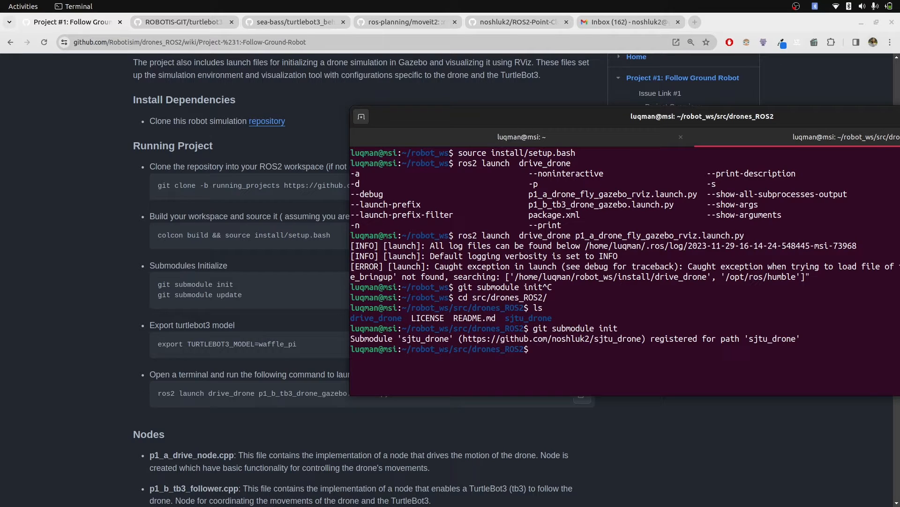
{"action": "mouse_move", "coordinate": [682, 335]}
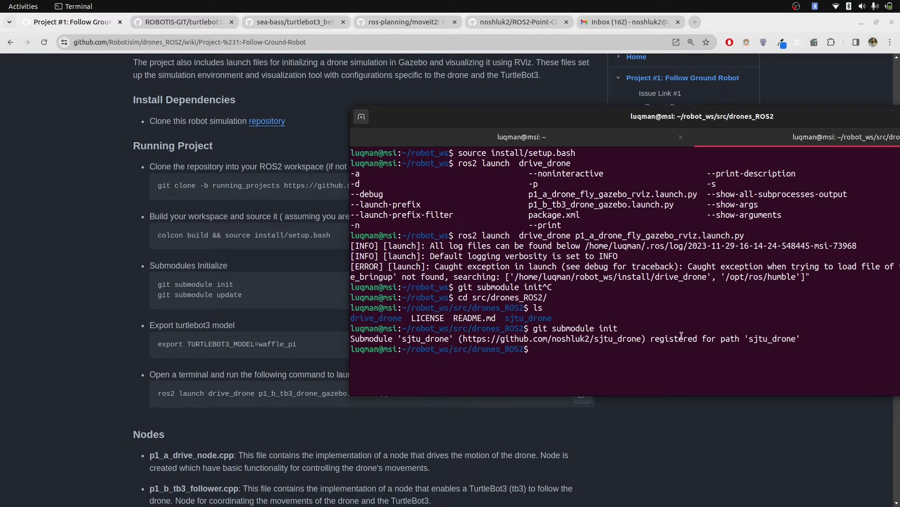
{"action": "type", "text": "git submou"}
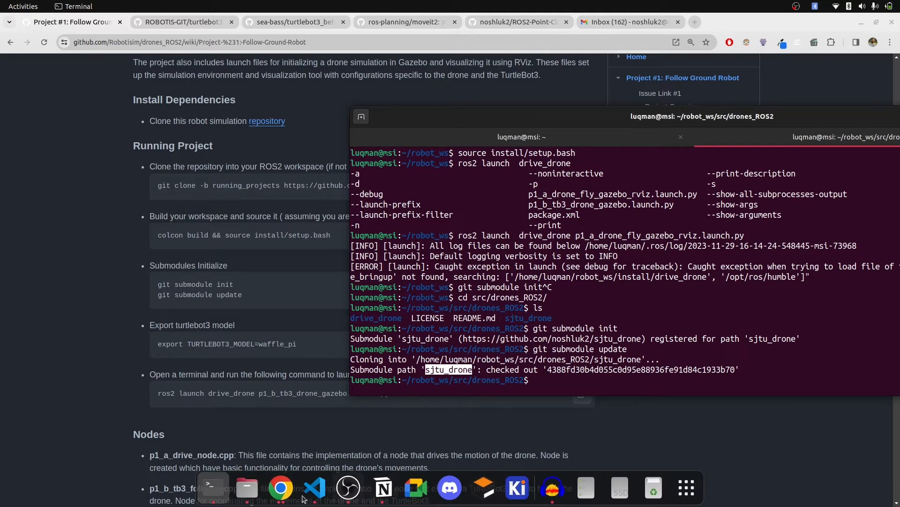
Return to Files, go up to drones_ROS2, and open the now-populated sjtu_drone folder.
{"action": "left_click", "coordinate": [247, 488]}
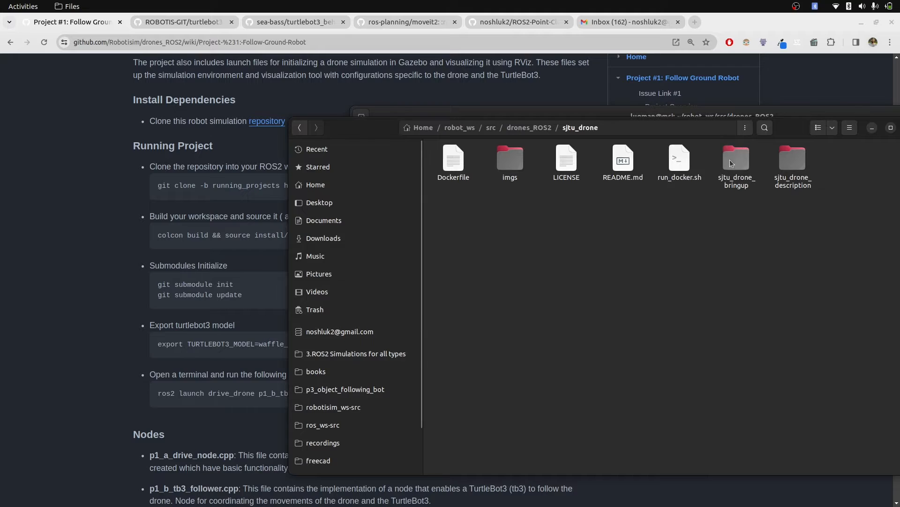
{"action": "left_click", "coordinate": [528, 127]}
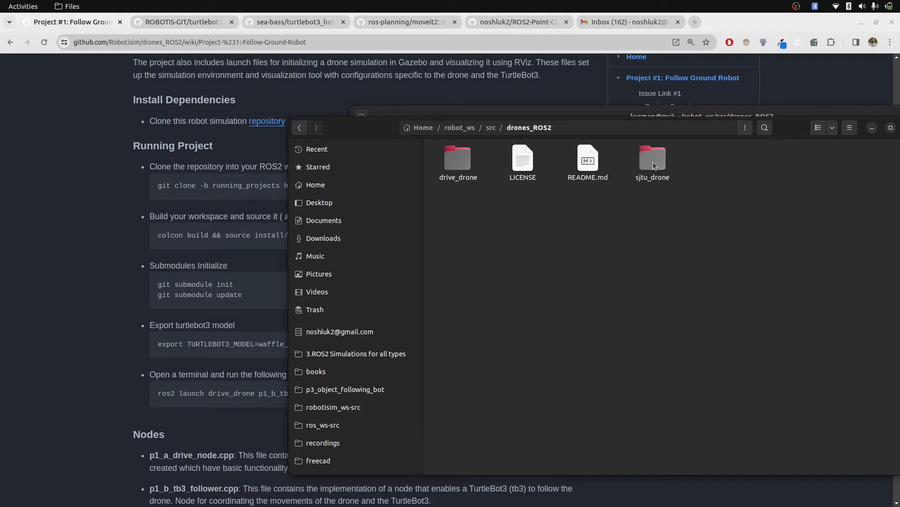
{"action": "double_click", "coordinate": [652, 159]}
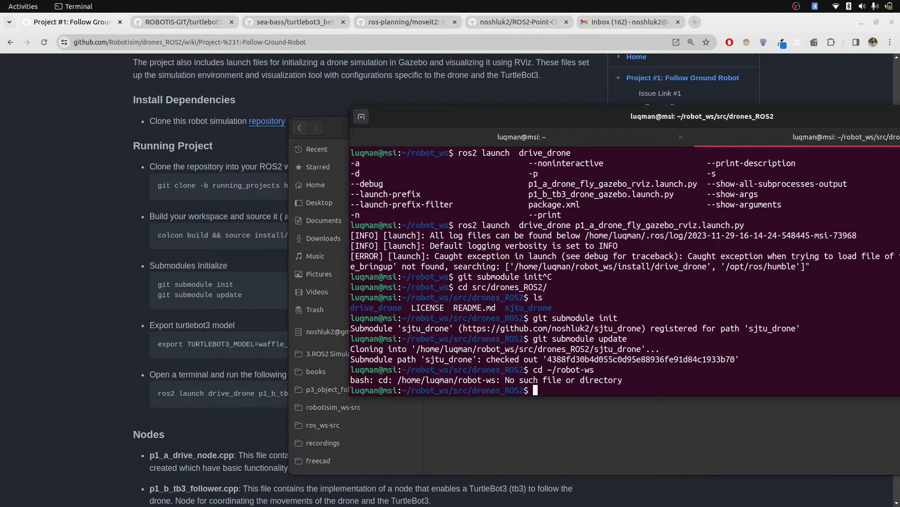
Build robot_ws with colcon, source install/setup.bash, and list the workspace.
{"action": "type", "text": "co"}
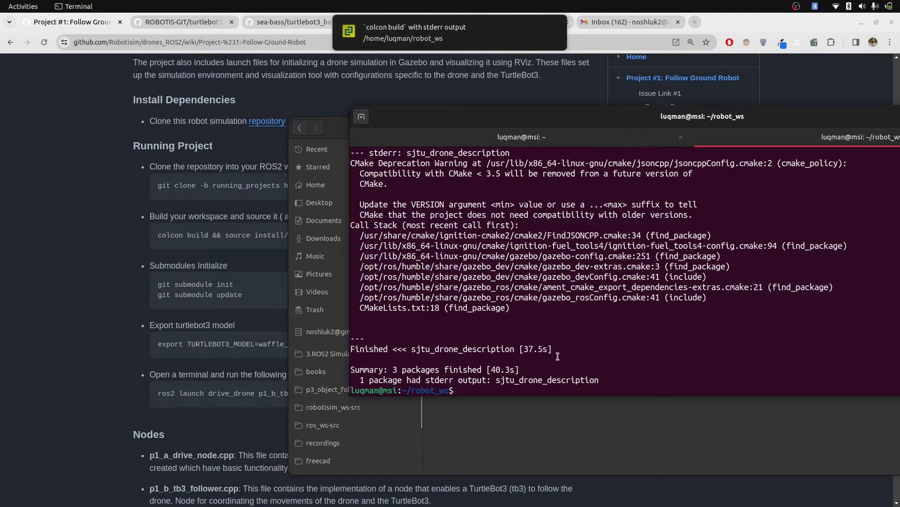
{"action": "type", "text": "source install/setup.bash"}
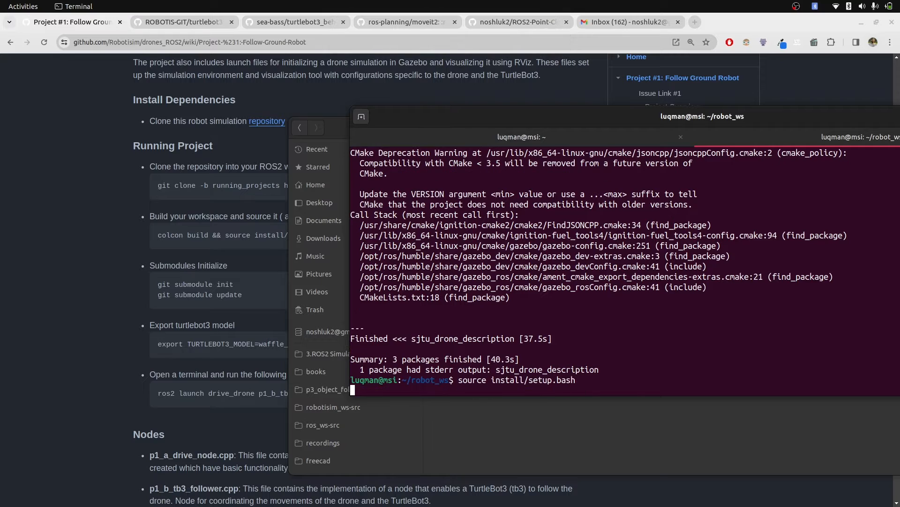
{"action": "type", "text": "ls"}
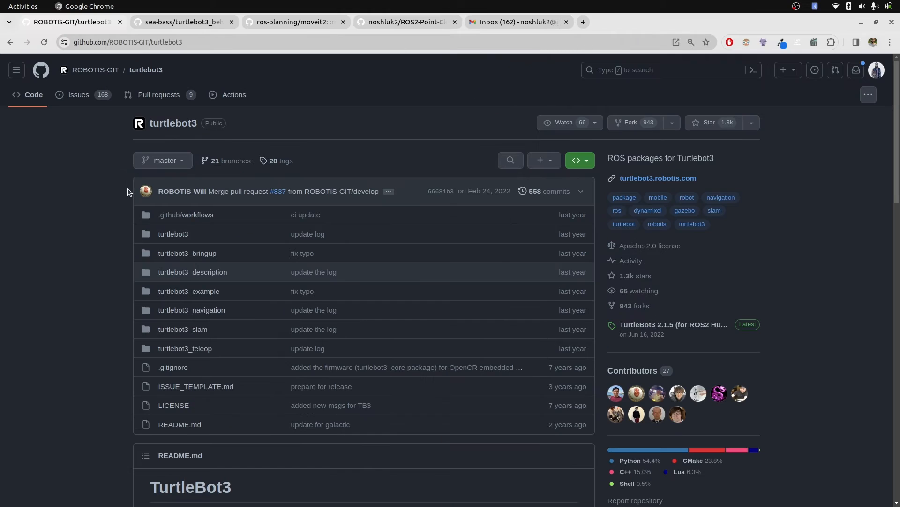
{"action": "mouse_move", "coordinate": [117, 234]}
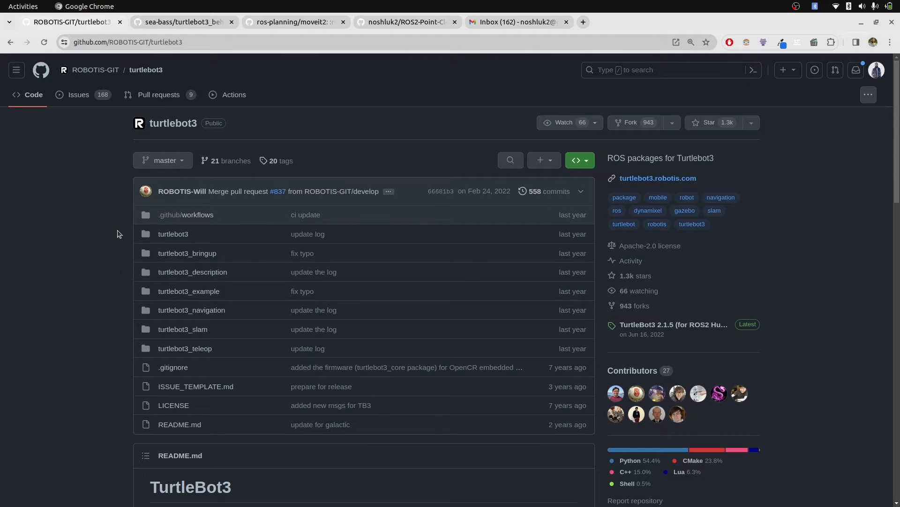
Switch the turtlebot3 repository to humble-devel and open turtlebot3.repos.
{"action": "scroll", "scroll_direction": "down", "scroll_amount": 3}
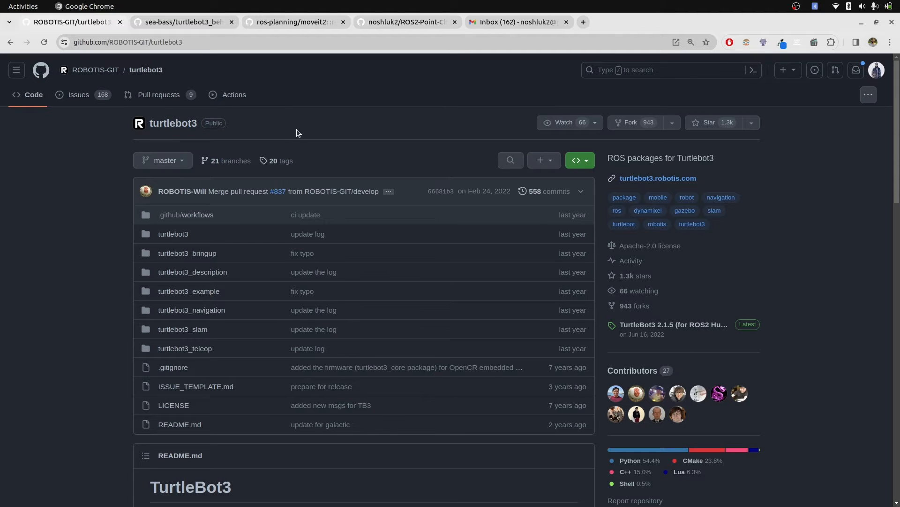
{"action": "mouse_move", "coordinate": [163, 160]}
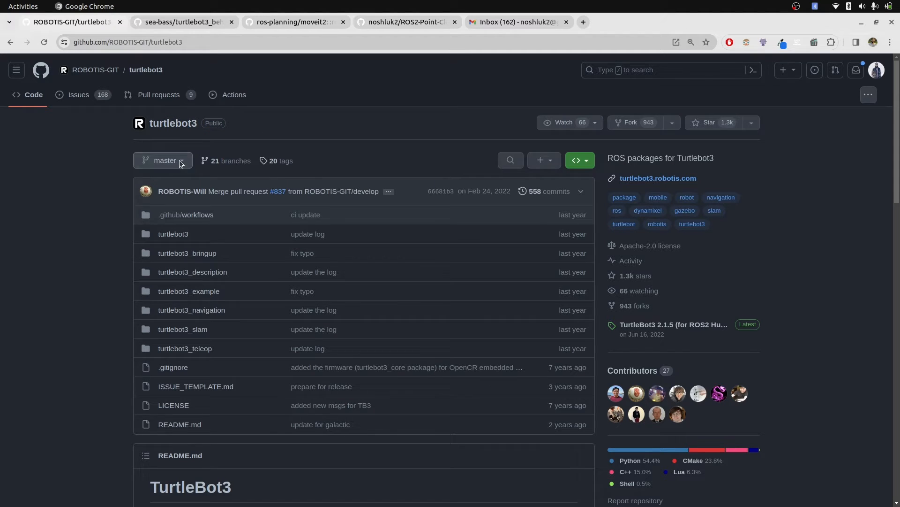
{"action": "type", "text": "humbl"}
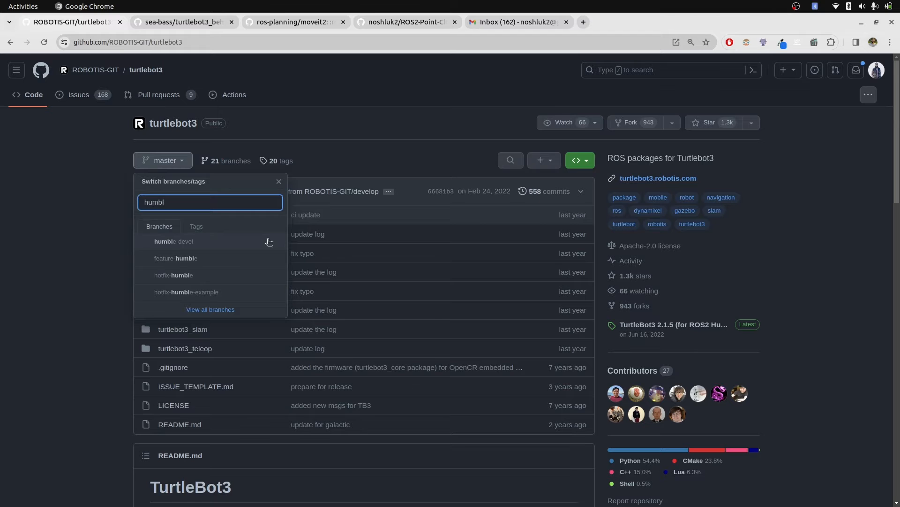
{"action": "left_click", "coordinate": [173, 241]}
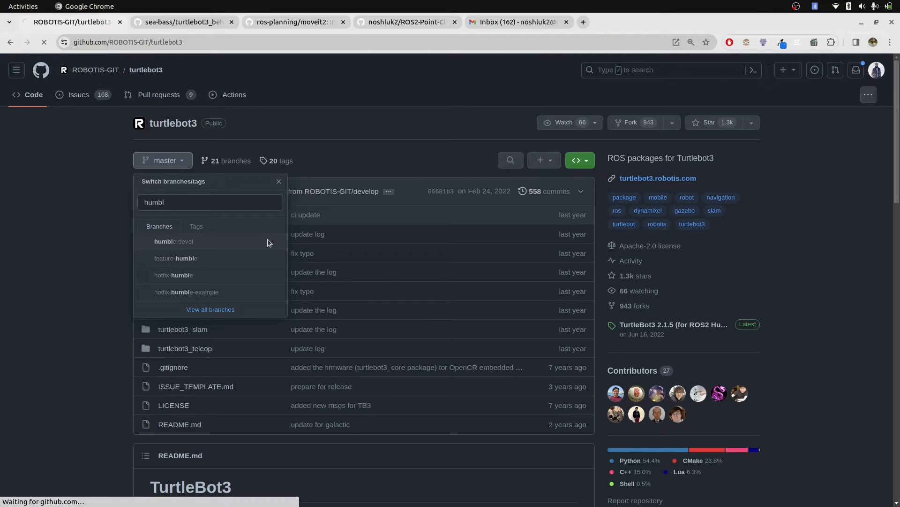
{"action": "left_click", "coordinate": [173, 241]}
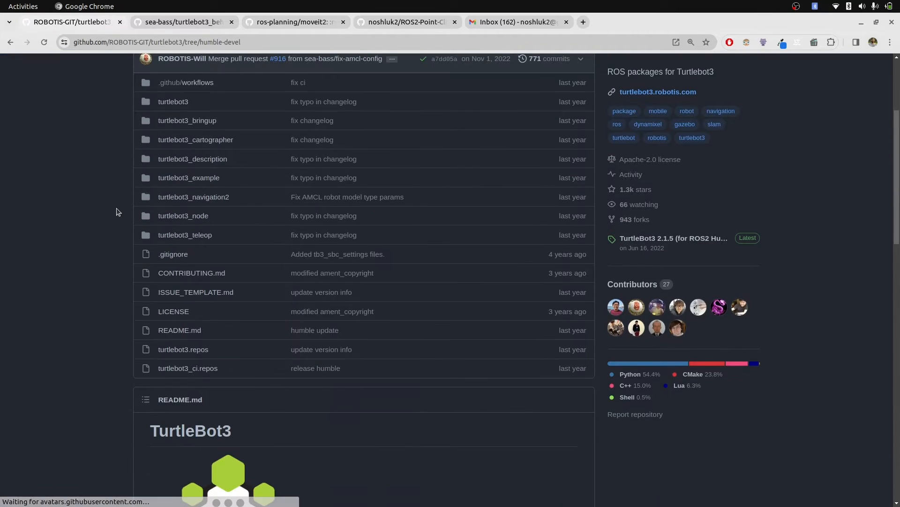
{"action": "mouse_move", "coordinate": [183, 349]}
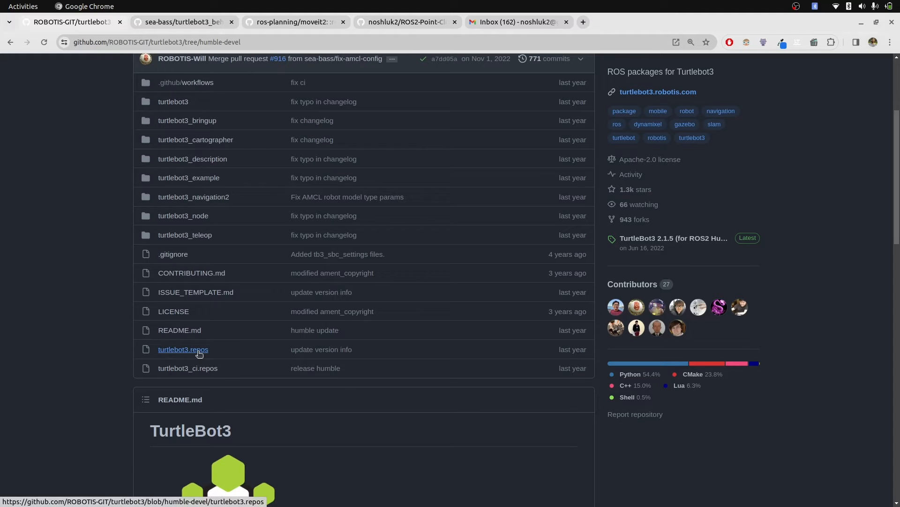
{"action": "left_click", "coordinate": [182, 349]}
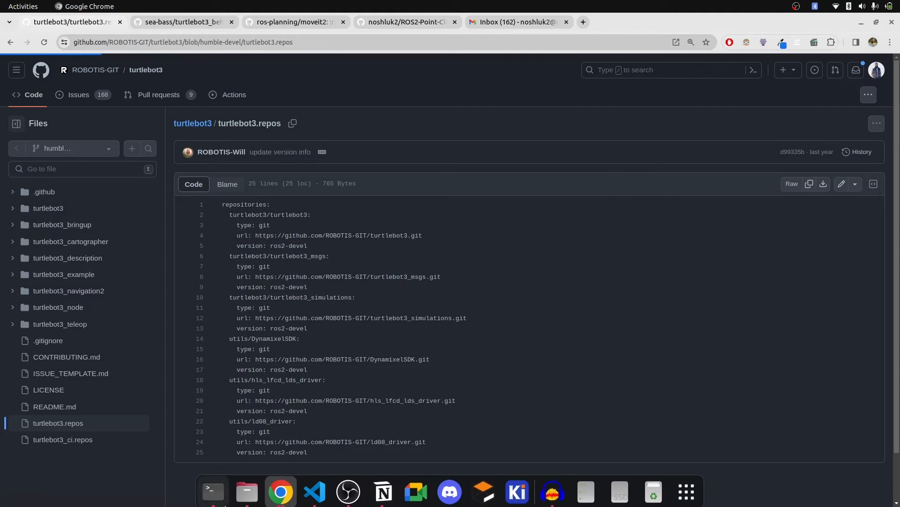
In Files, open robot_ws/src and go into the cloned turtlebot3 folder.
{"action": "left_click", "coordinate": [246, 492]}
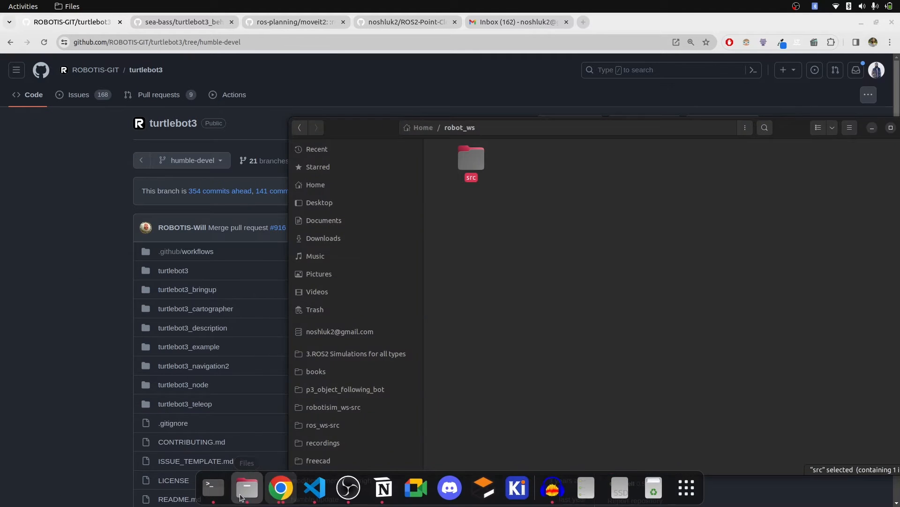
{"action": "double_click", "coordinate": [470, 161]}
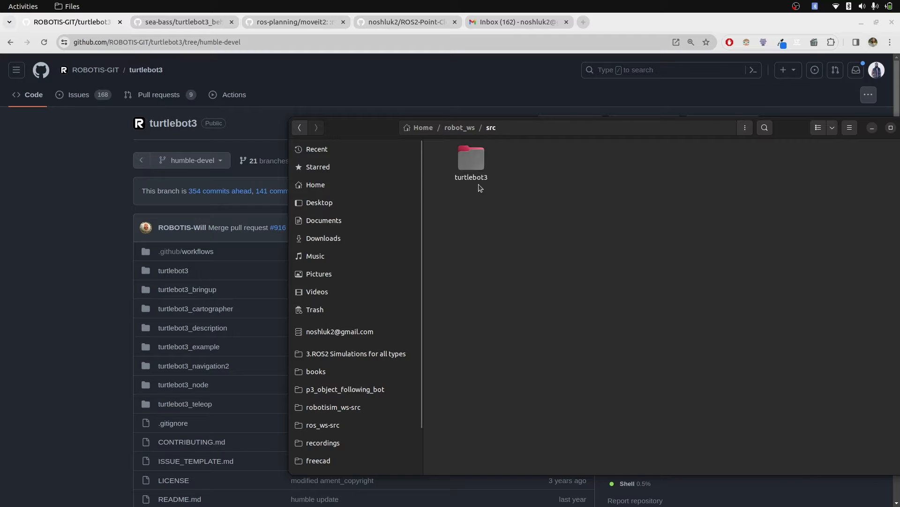
{"action": "left_click", "coordinate": [471, 159]}
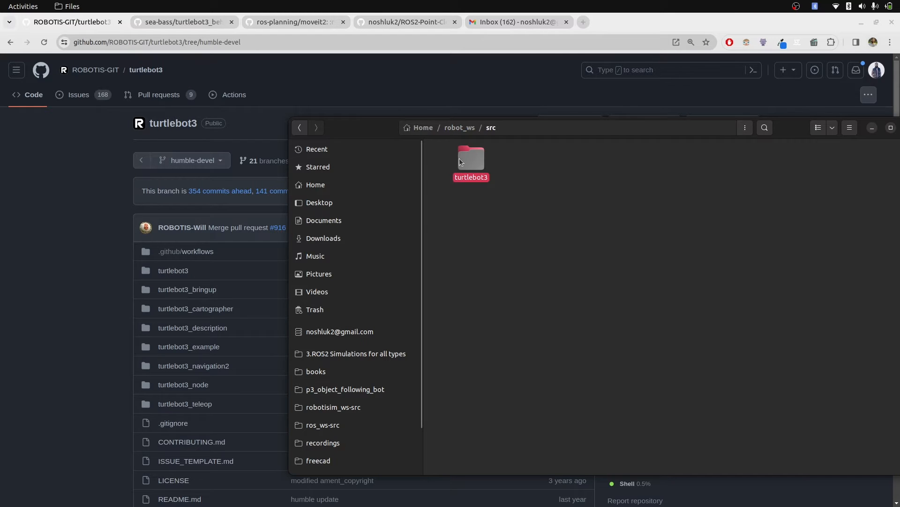
{"action": "double_click", "coordinate": [471, 158]}
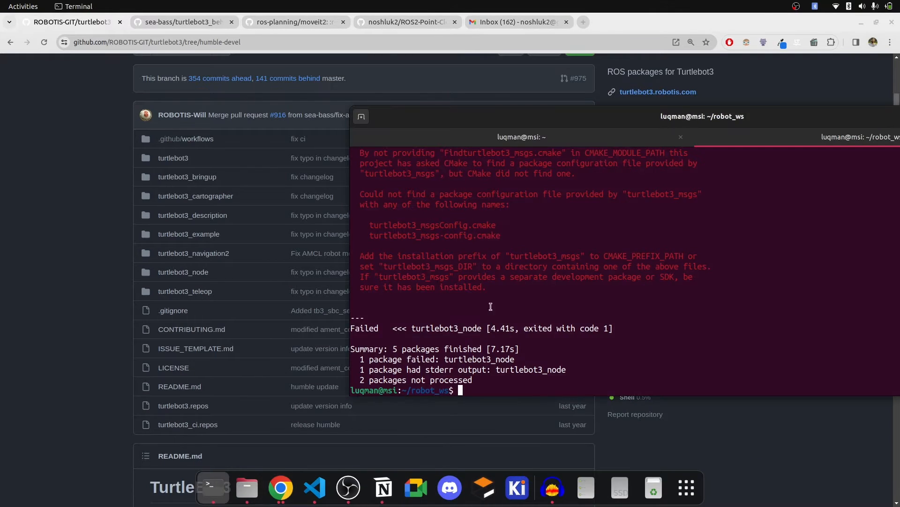
From robot_ws/src, run vcs import --skip-existing with turtlebot3/turtlebot3.repos.
{"action": "type", "text": "cd src/"}
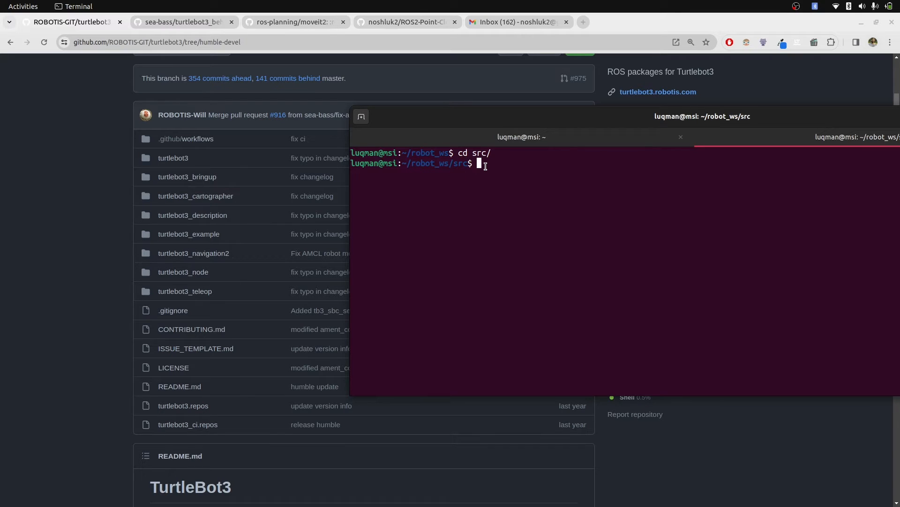
{"action": "type", "text": "vcs import --skip-existing"}
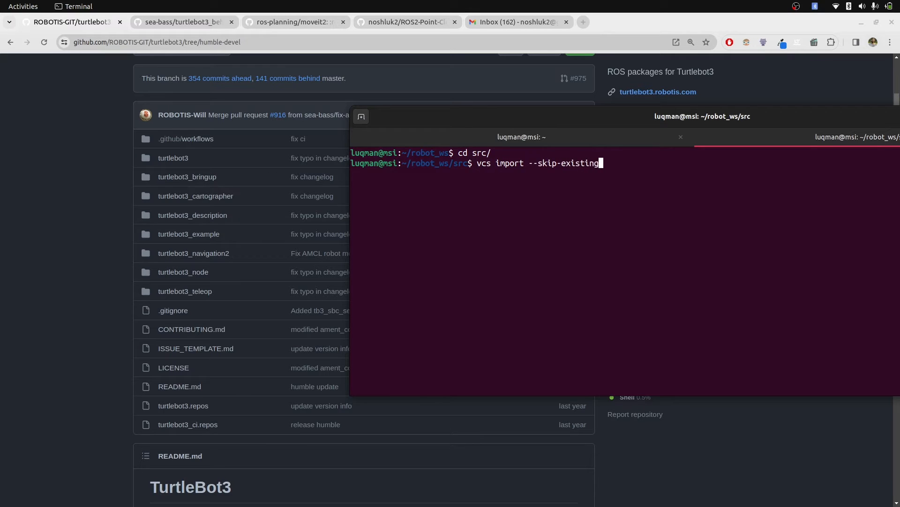
{"action": "type", "text": "<tu"}
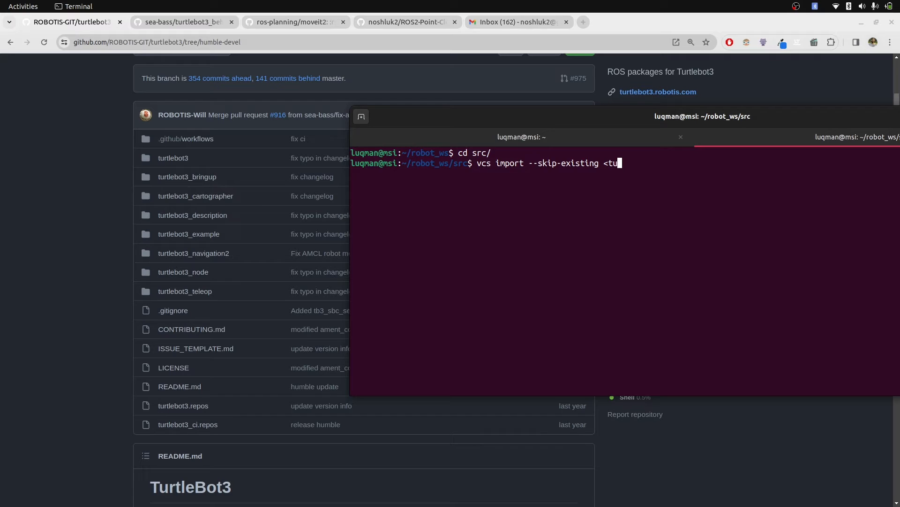
{"action": "type", "text": "rtlebot3/turtlebot3"}
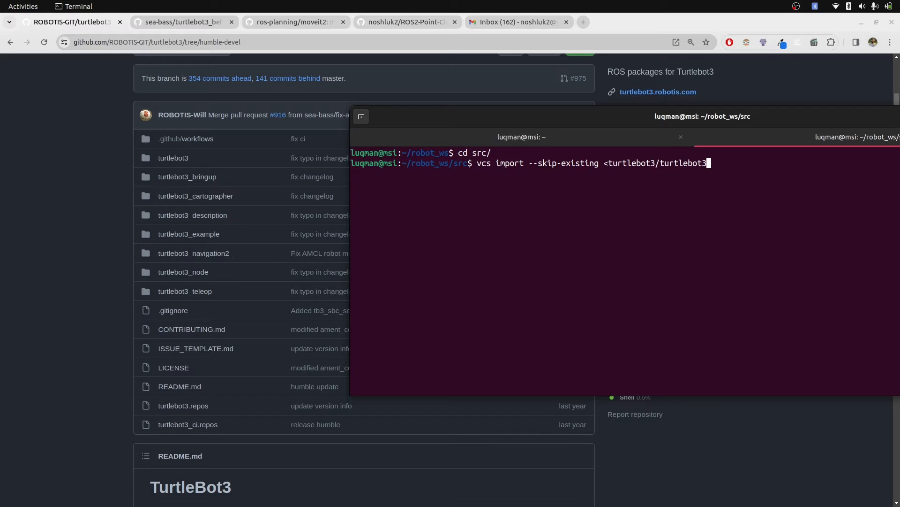
{"action": "type", "text": ".repos"}
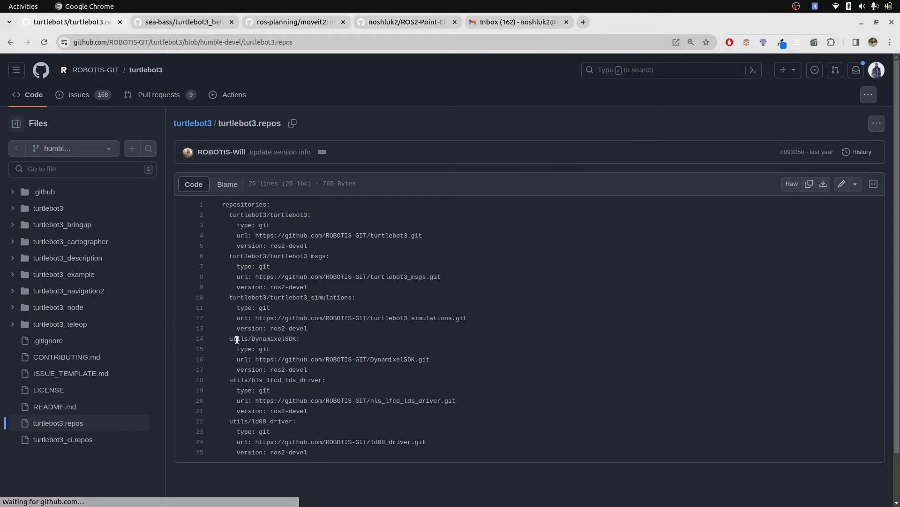
{"action": "double_click", "coordinate": [245, 214]}
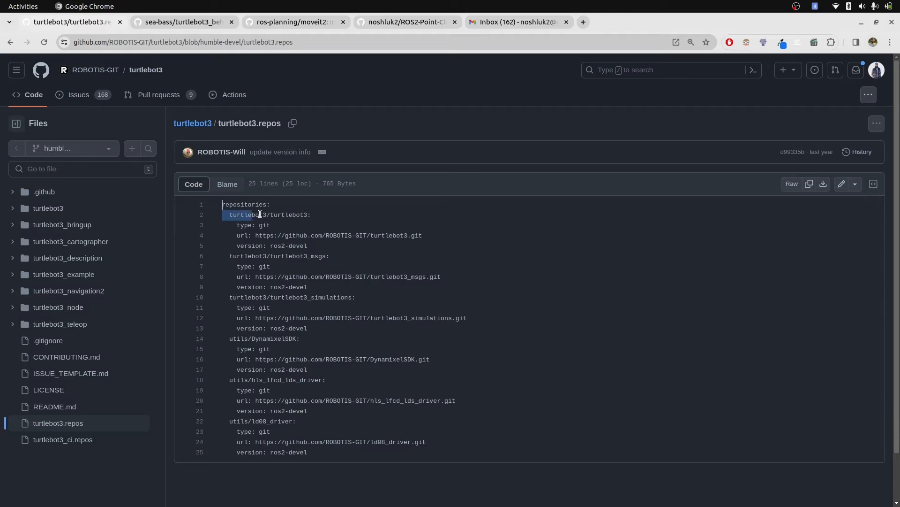
{"action": "left_click_drag", "start_coordinate": [260, 214], "coordinate": [422, 236]}
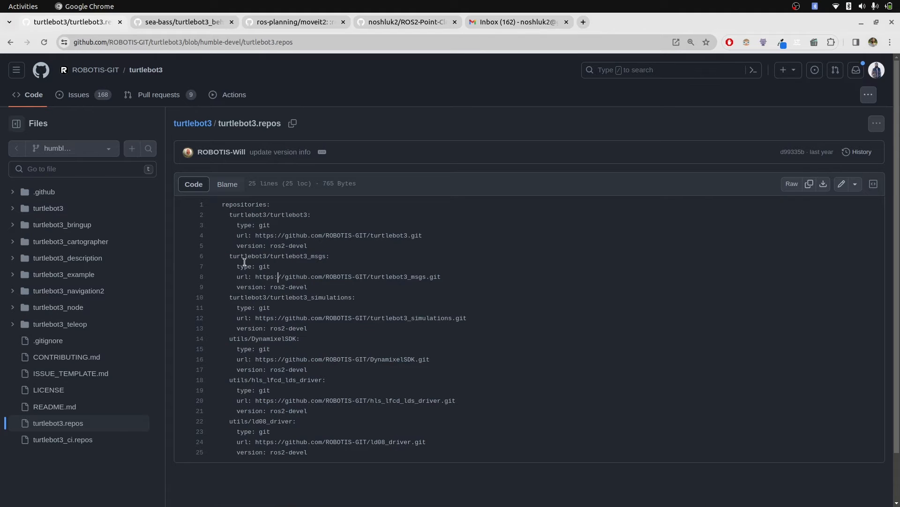
{"action": "left_click", "coordinate": [247, 488]}
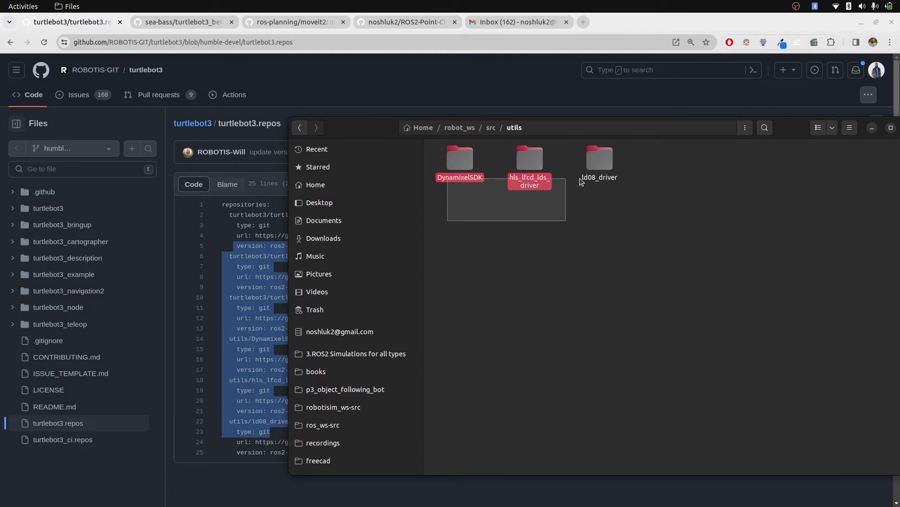
Select the ld08_driver folder in robot_ws/src/utils.
{"action": "left_click", "coordinate": [299, 127]}
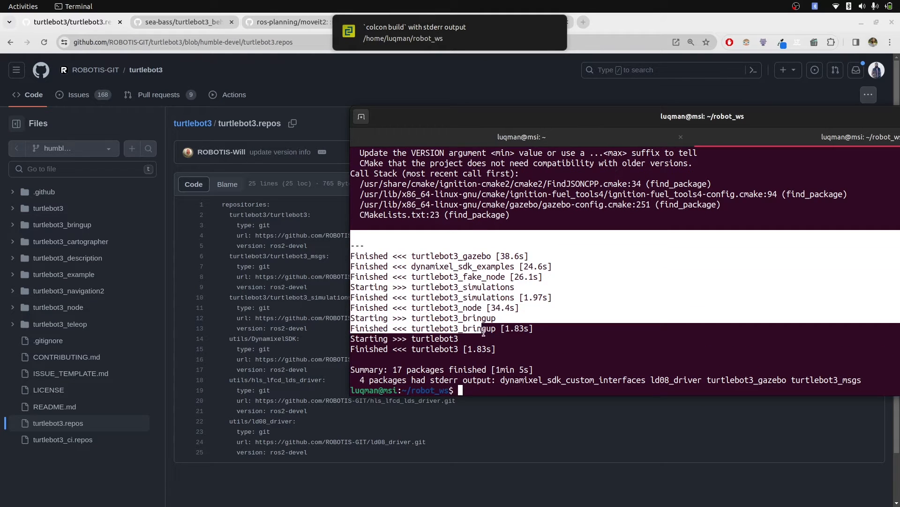
Source install/setup.bash and begin a 'ros2 launch turt…' command.
{"action": "type", "text": "source install/setup.bash"}
{"action": "type", "text": "ros2"}
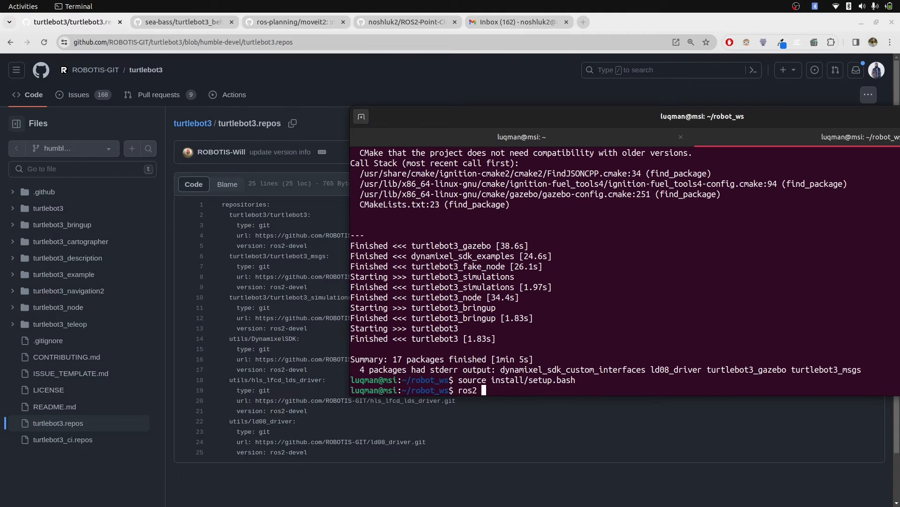
{"action": "type", "text": "launch  turt"}
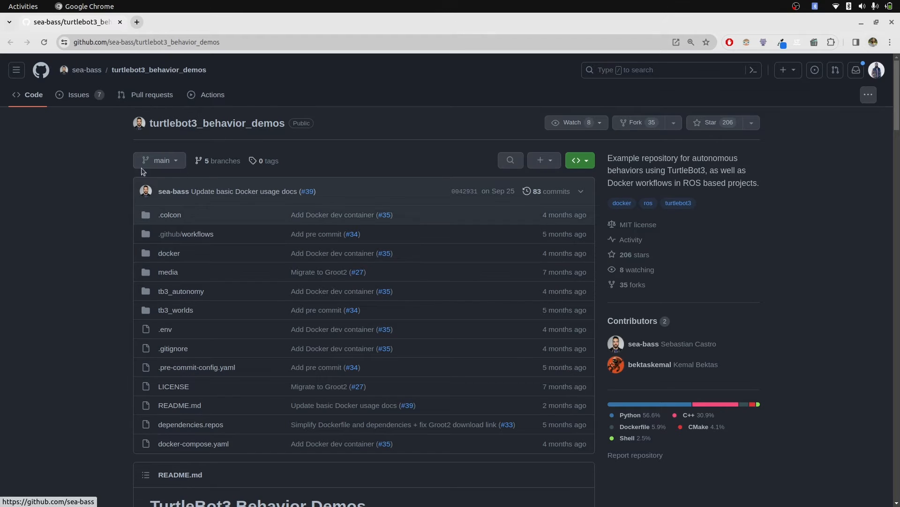
{"action": "mouse_move", "coordinate": [217, 224]}
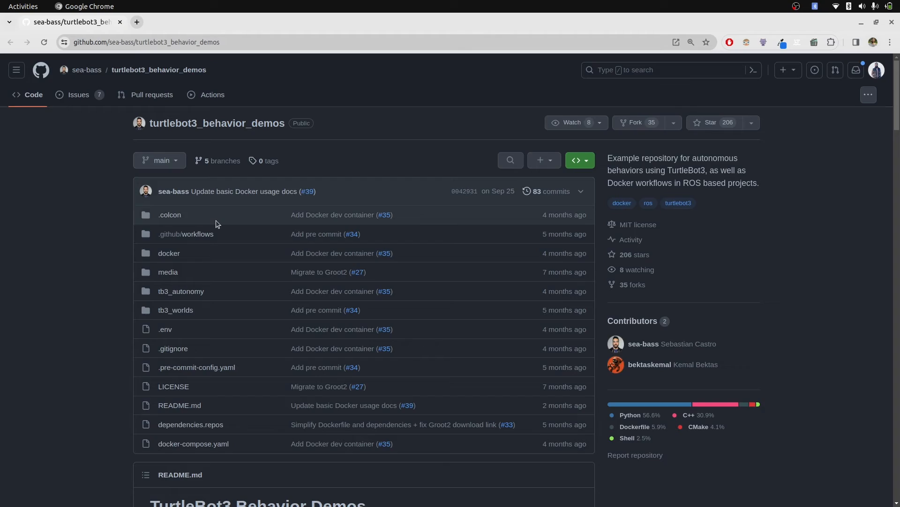
Scroll the turtlebot3_behavior_demos repository page and open dependencies.repos.
{"action": "scroll", "scroll_direction": "down", "scroll_amount": 3}
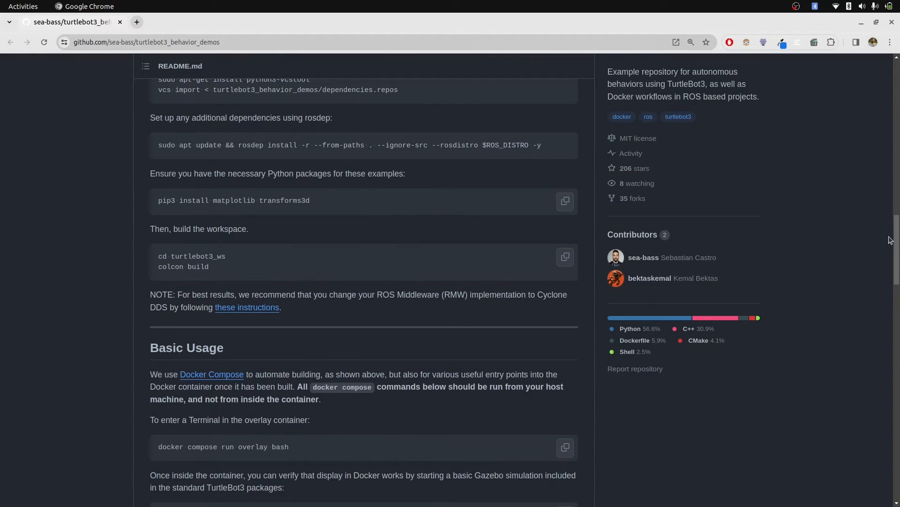
{"action": "scroll", "scroll_direction": "down", "scroll_amount": 3}
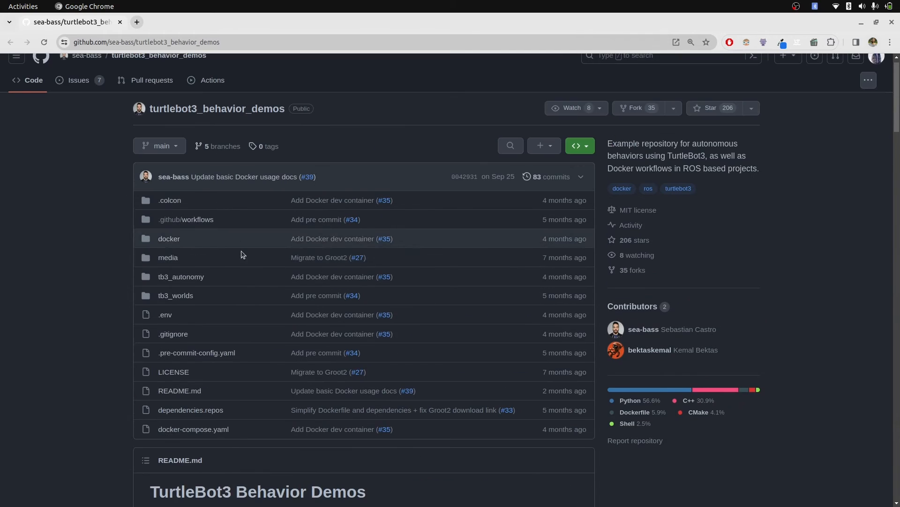
{"action": "mouse_move", "coordinate": [190, 409]}
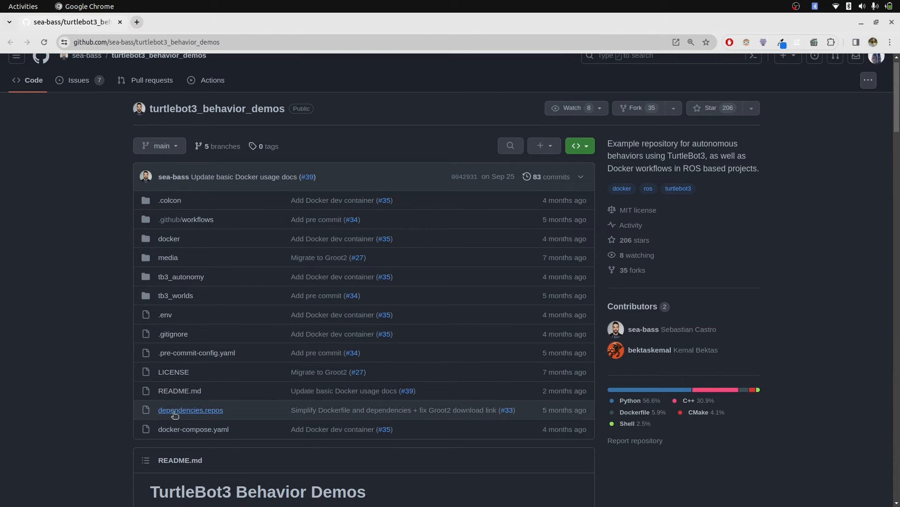
{"action": "left_click", "coordinate": [190, 410]}
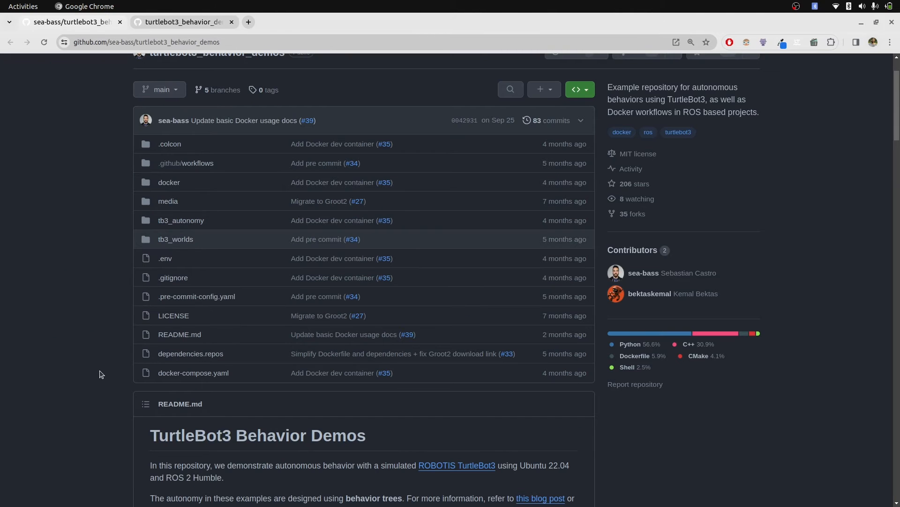
{"action": "scroll", "scroll_direction": "down", "scroll_amount": 3}
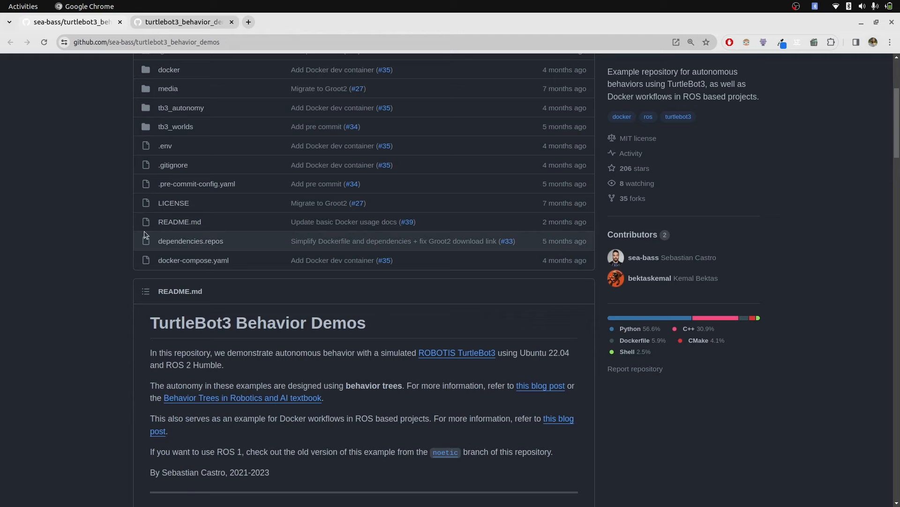
{"action": "mouse_move", "coordinate": [193, 259]}
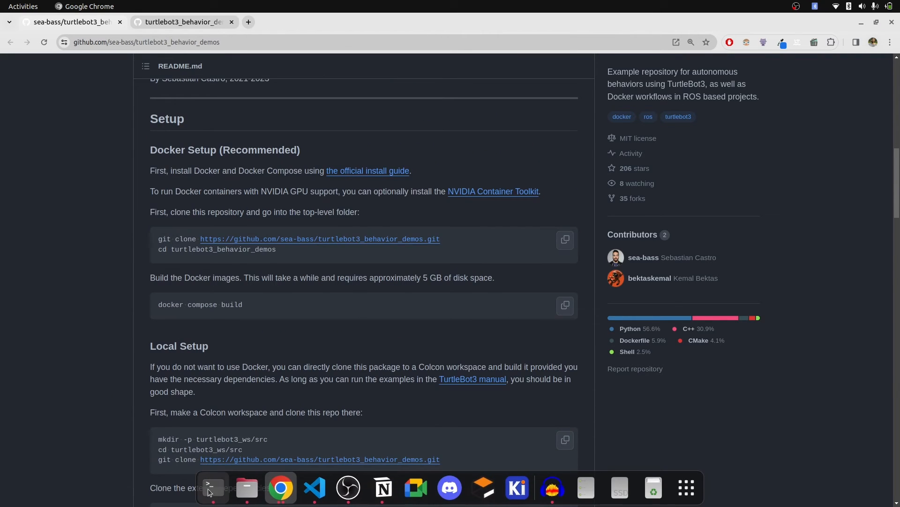
{"action": "left_click", "coordinate": [213, 488]}
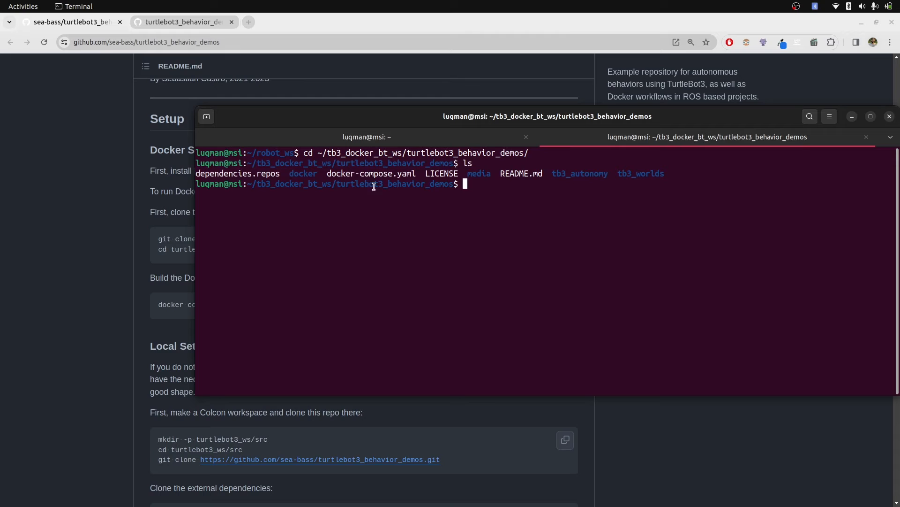
{"action": "mouse_move", "coordinate": [685, 177]}
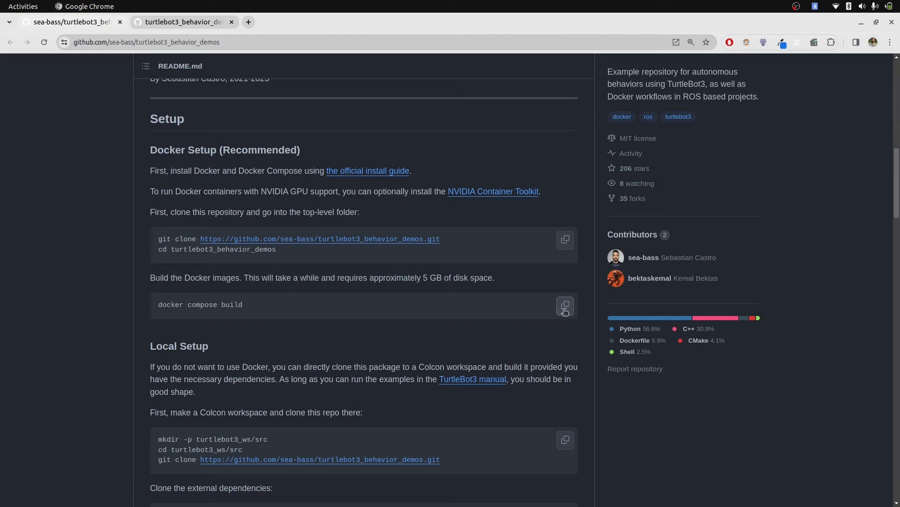
{"action": "mouse_move", "coordinate": [272, 322]}
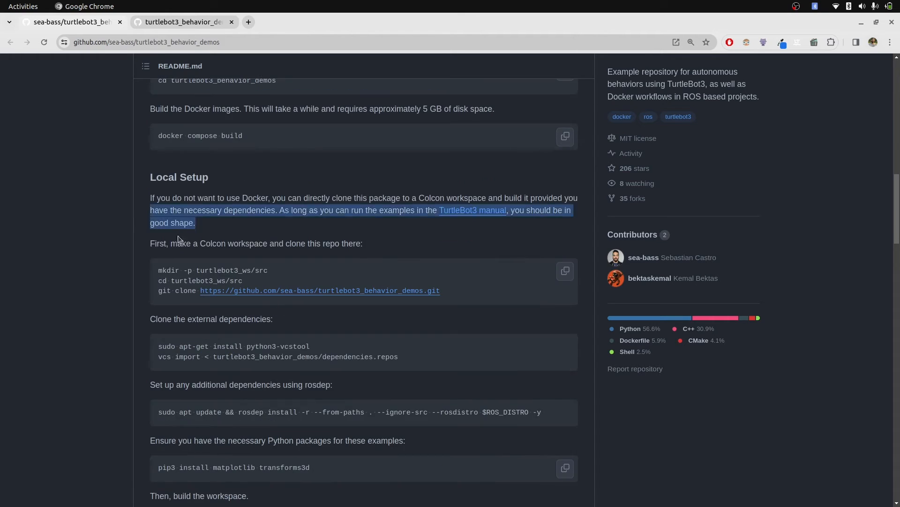
Scroll the README past Local Setup to the Basic Usage overlay shell command.
{"action": "scroll", "scroll_direction": "down", "scroll_amount": 3}
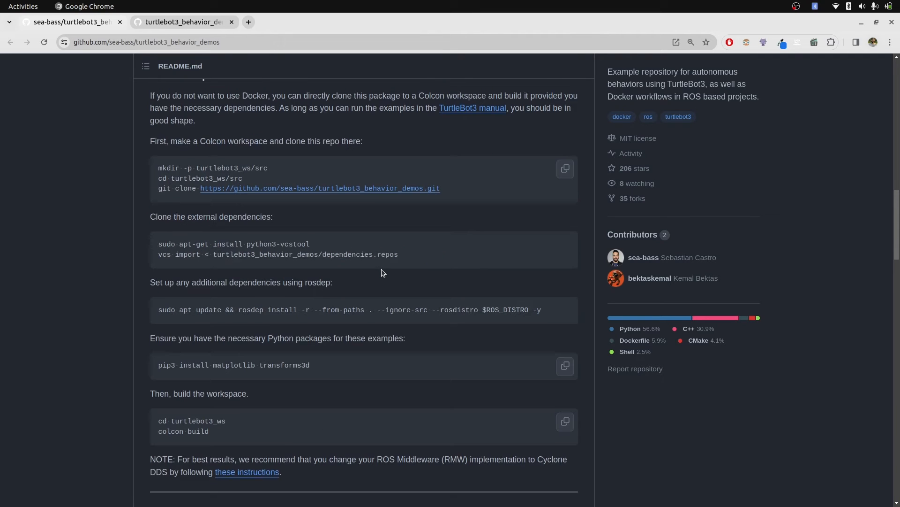
{"action": "scroll", "scroll_direction": "down", "scroll_amount": 3}
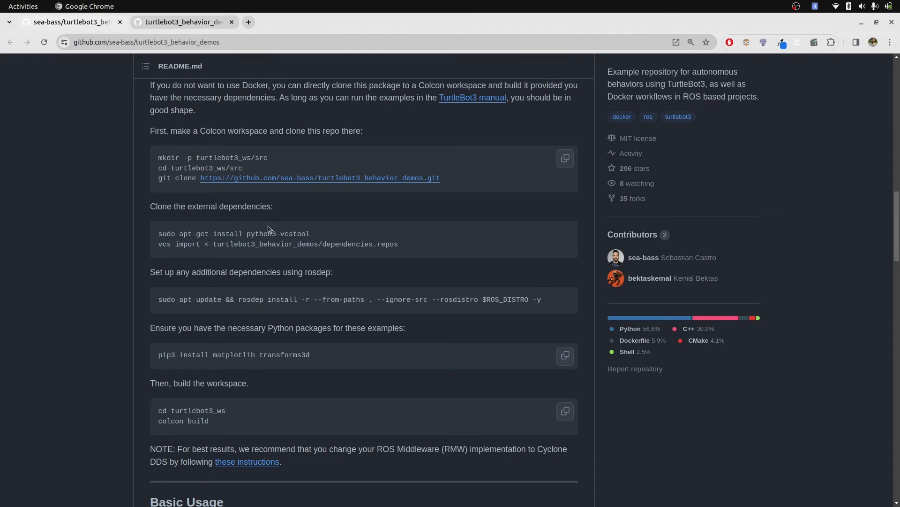
{"action": "scroll", "scroll_direction": "down", "scroll_amount": 3}
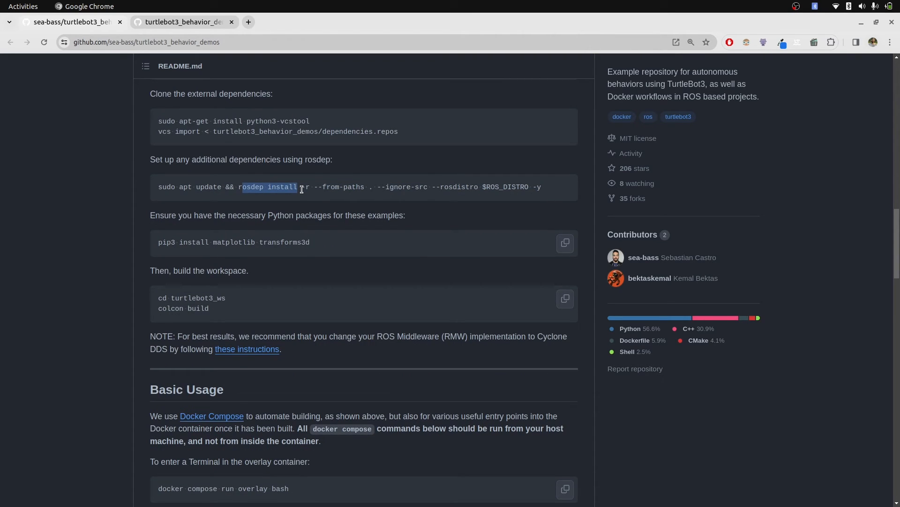
{"action": "scroll", "scroll_direction": "down", "scroll_amount": 3}
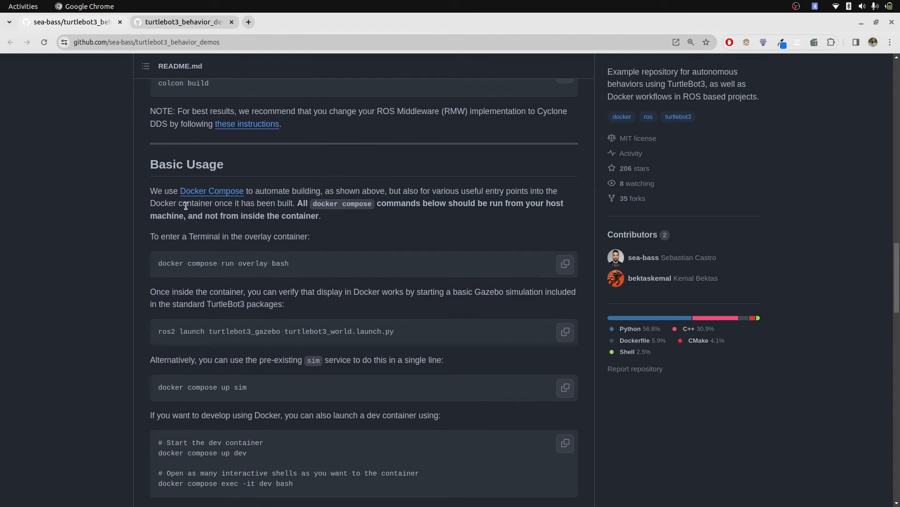
{"action": "scroll", "scroll_direction": "down", "scroll_amount": 3}
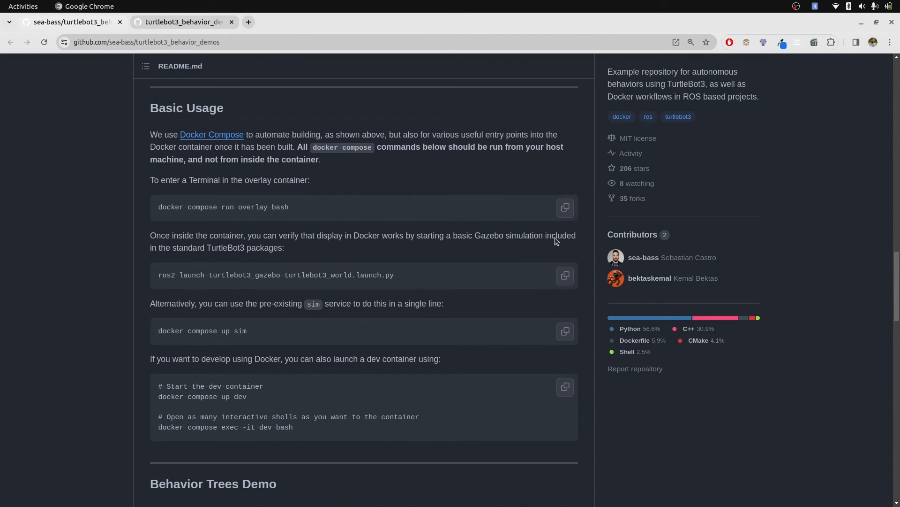
{"action": "left_click", "coordinate": [73, 6]}
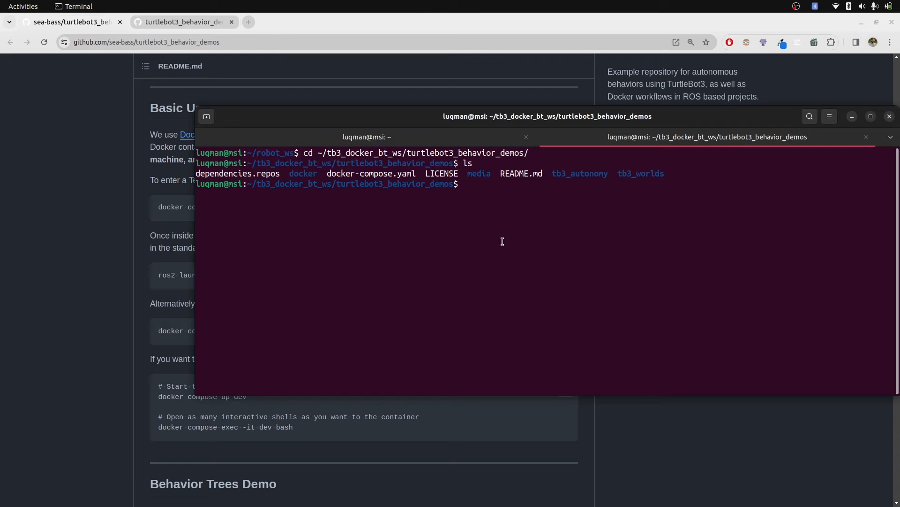
Run 'docker compose run overlay bash' to open a shell in the overlay container.
{"action": "type", "text": "docker compose run overlay bash"}
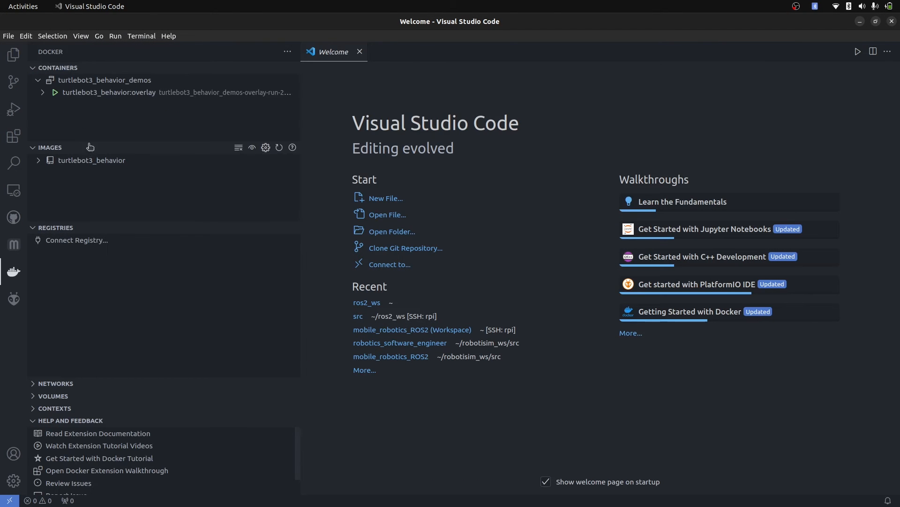
Browse the overlay container to overlay_ws/src/tb3_autonomy/src and open autonomy_node.cpp.
{"action": "left_click", "coordinate": [108, 92]}
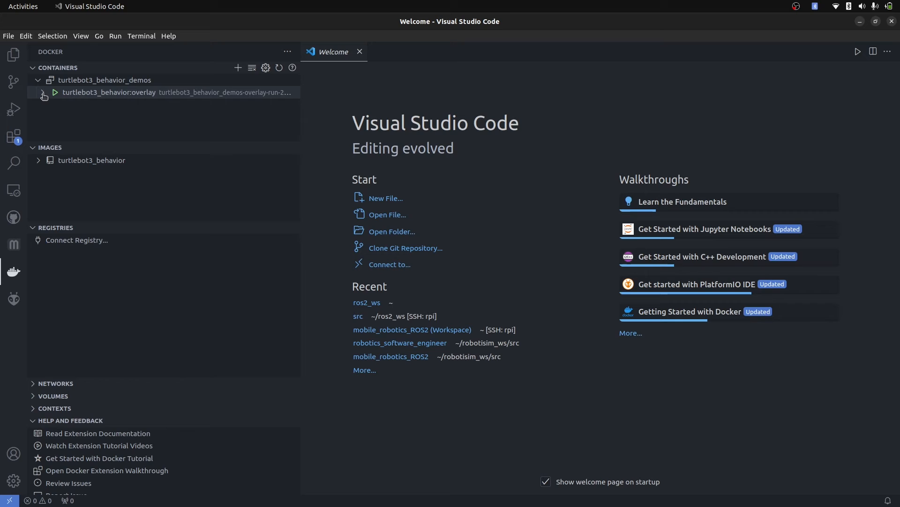
{"action": "left_click", "coordinate": [44, 92]}
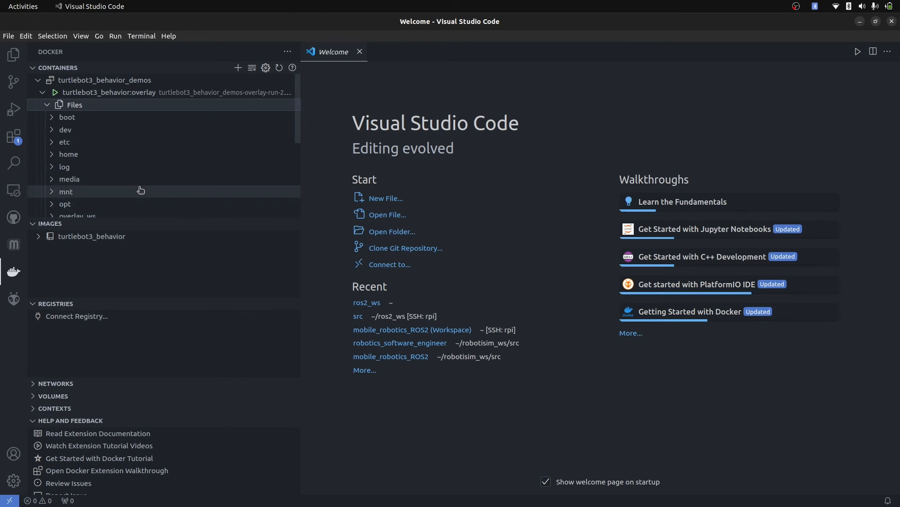
{"action": "scroll", "scroll_direction": "down", "scroll_amount": 3}
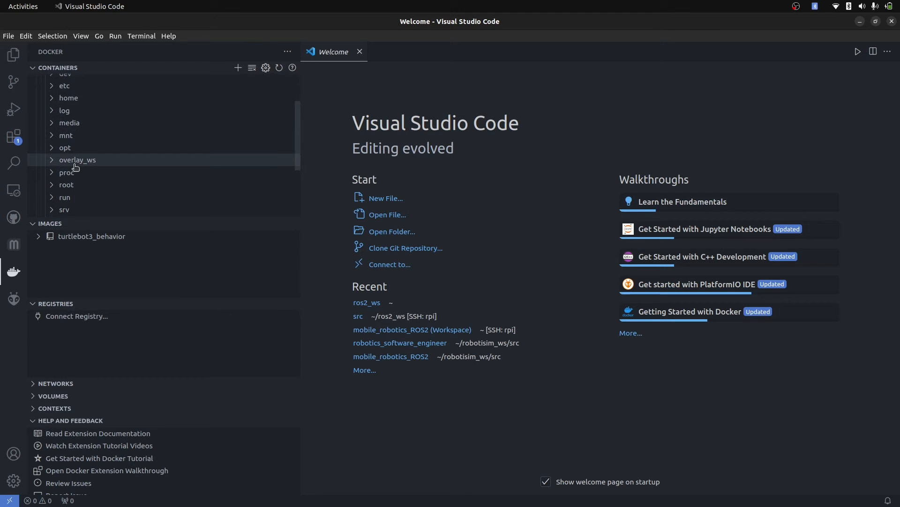
{"action": "mouse_move", "coordinate": [69, 122]}
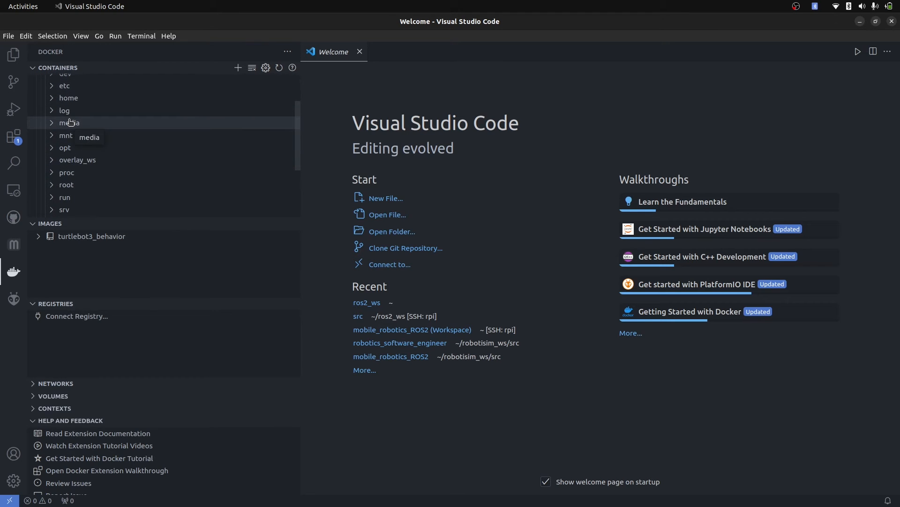
{"action": "mouse_move", "coordinate": [87, 163]}
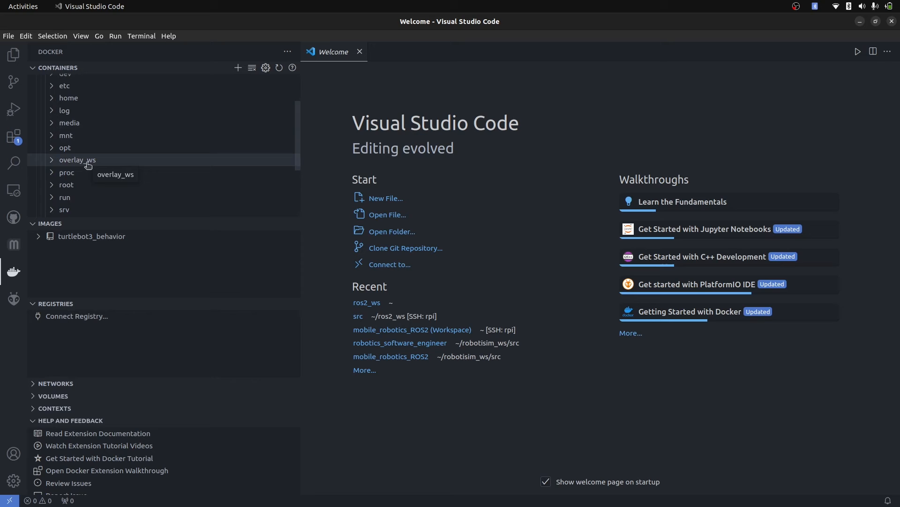
{"action": "left_click", "coordinate": [77, 159]}
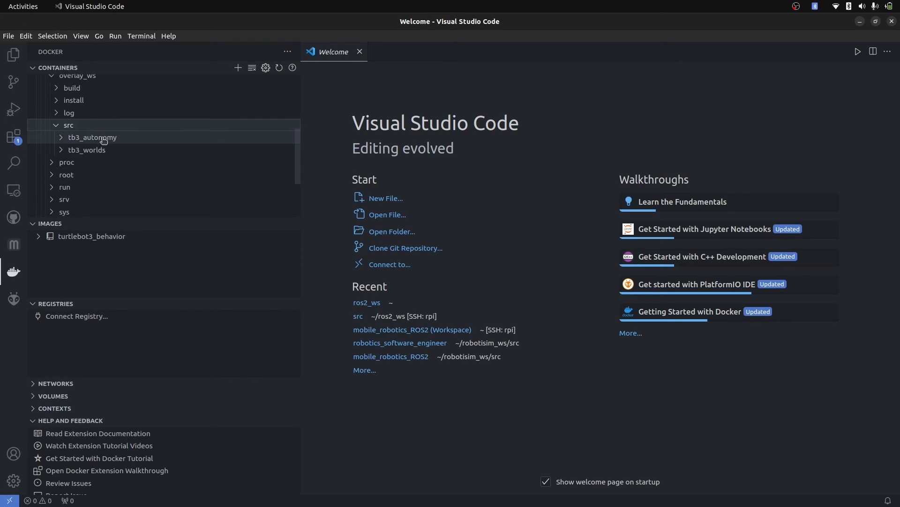
{"action": "left_click", "coordinate": [92, 138]}
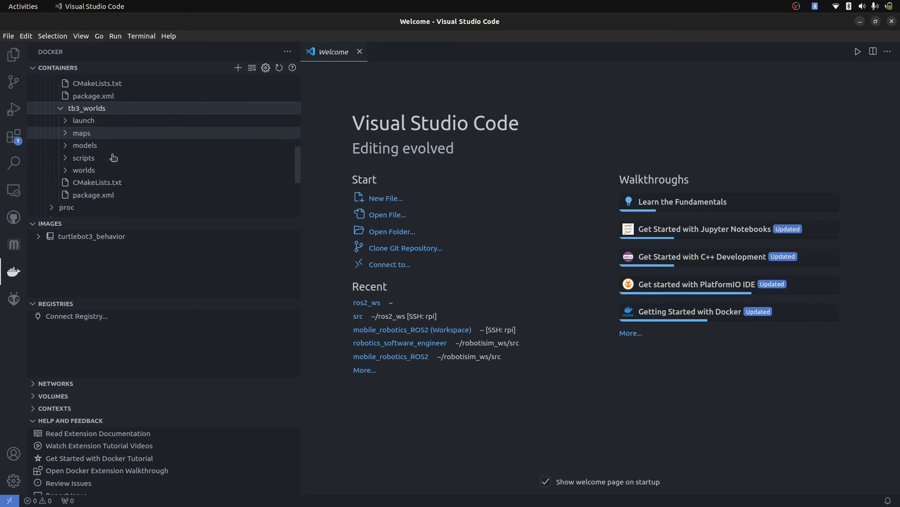
{"action": "scroll", "scroll_direction": "down", "scroll_amount": 3}
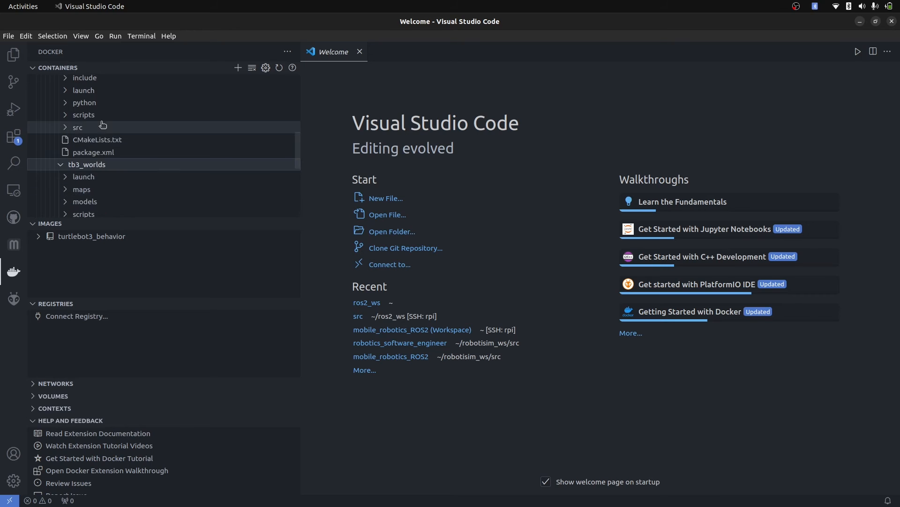
{"action": "left_click", "coordinate": [77, 127]}
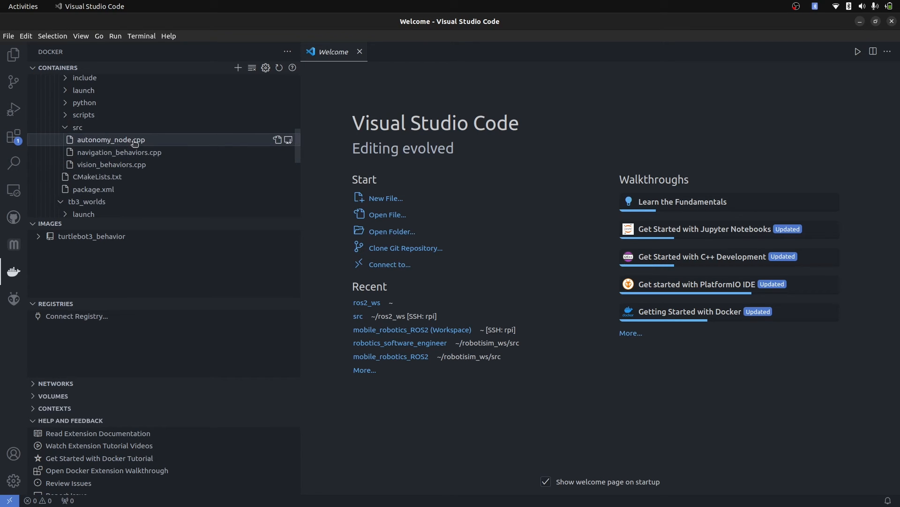
{"action": "double_click", "coordinate": [110, 140]}
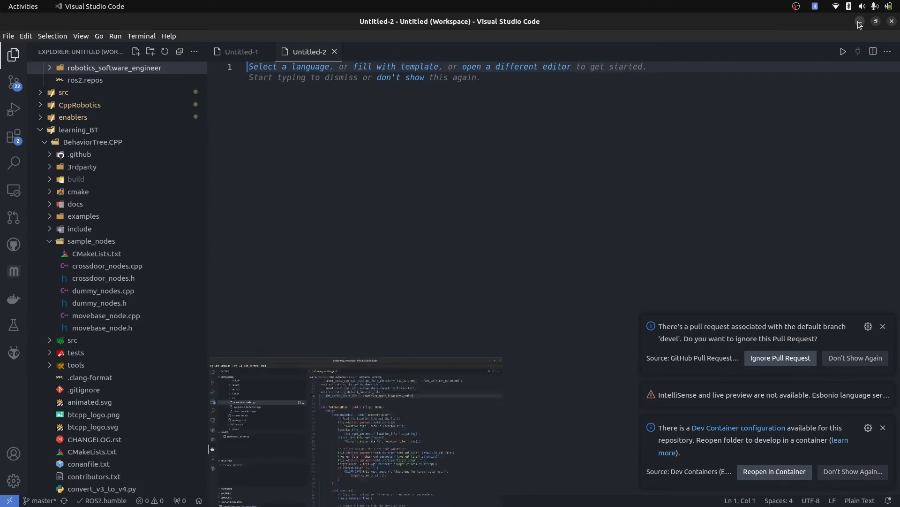
{"action": "left_click", "coordinate": [281, 488]}
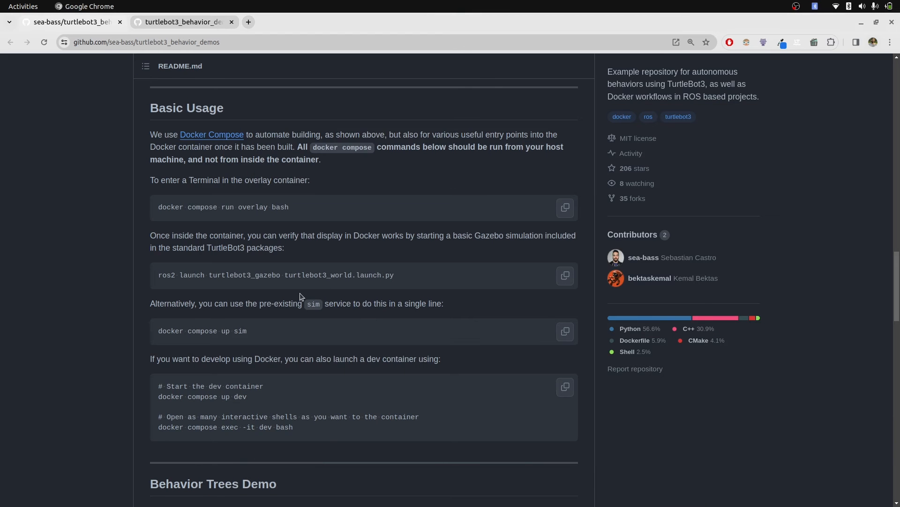
Scroll the README down to the Behavior Trees Demo commands.
{"action": "scroll", "scroll_direction": "down", "scroll_amount": 3}
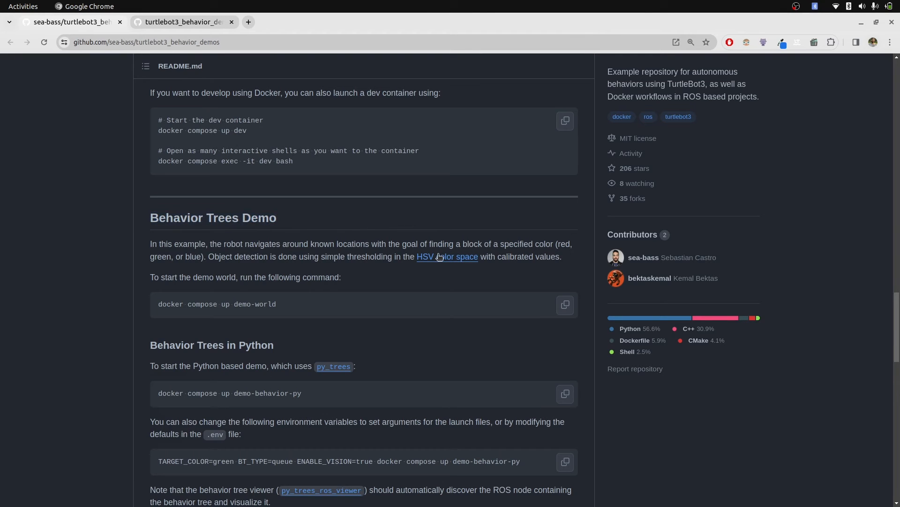
{"action": "mouse_move", "coordinate": [297, 286]}
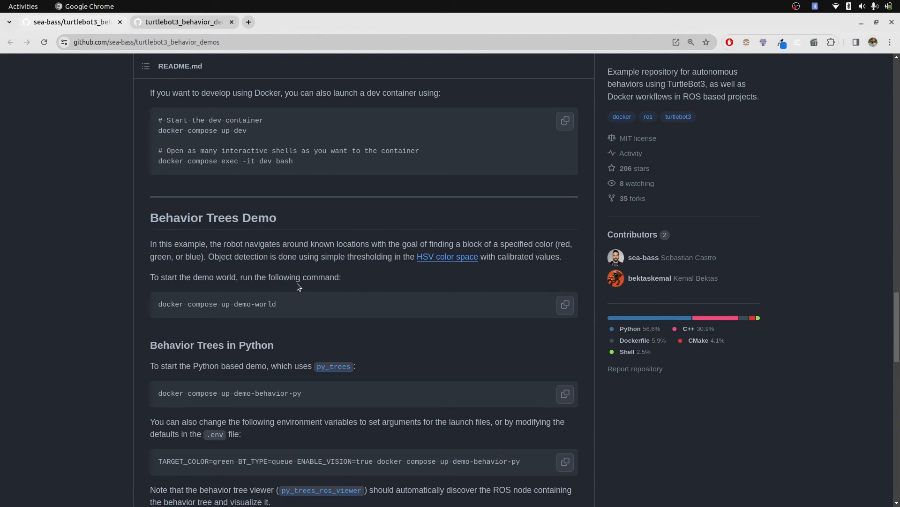
{"action": "left_click", "coordinate": [564, 304]}
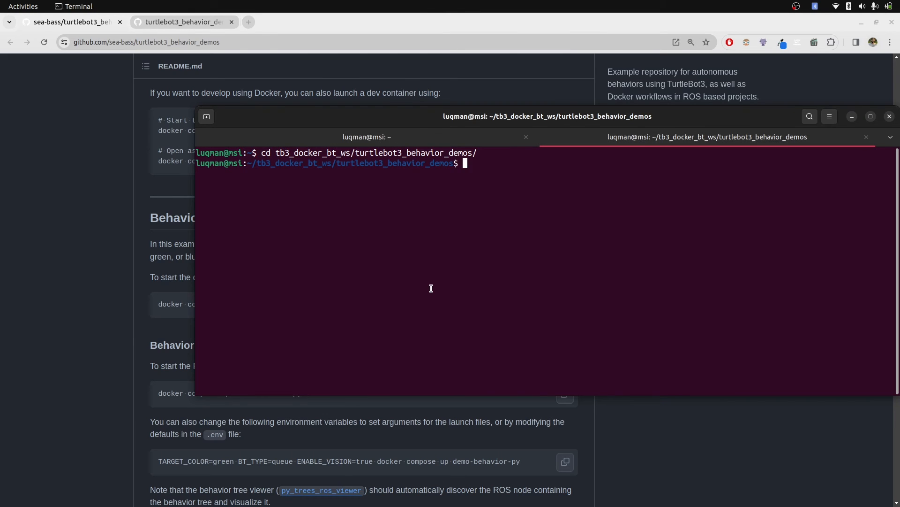
Run 'docker compose up demo-world' to start the Gazebo house simulation.
{"action": "type", "text": "docker compose up demo-world"}
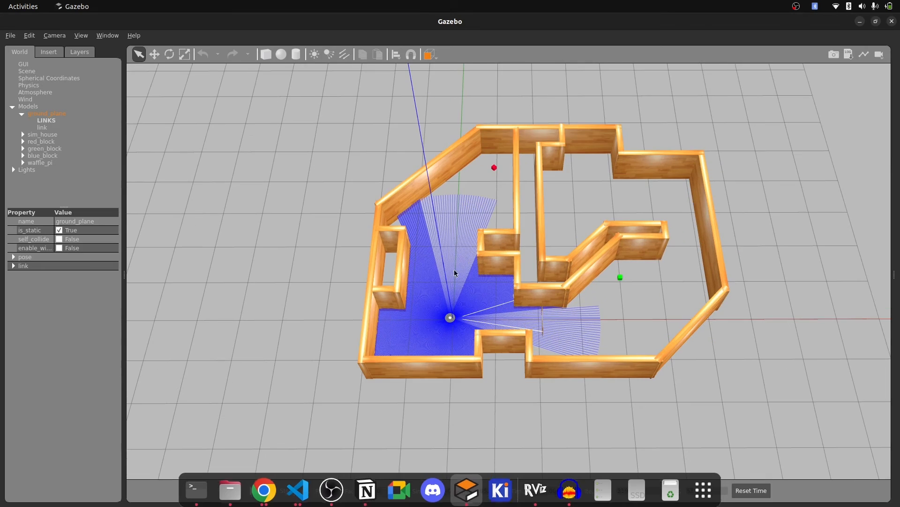
Launch the Python behavior-tree demo with 'docker compose up demo-behavior-py' in the terminal.
{"action": "left_click", "coordinate": [533, 489]}
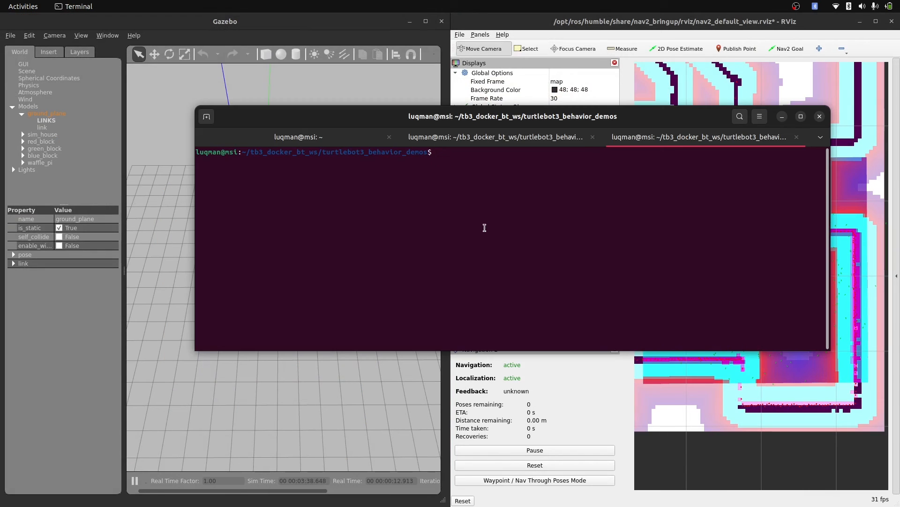
{"action": "type", "text": "docker compose up demo-behavior-py"}
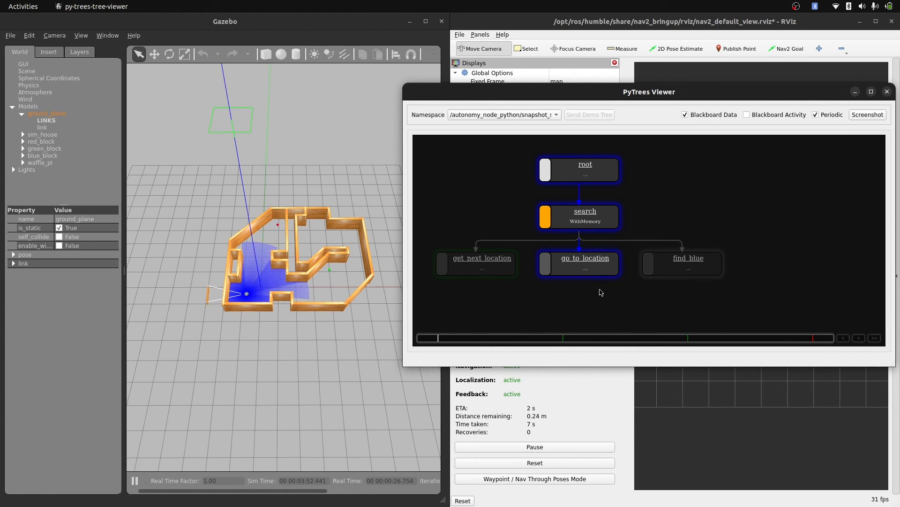
{"action": "mouse_move", "coordinate": [588, 276]}
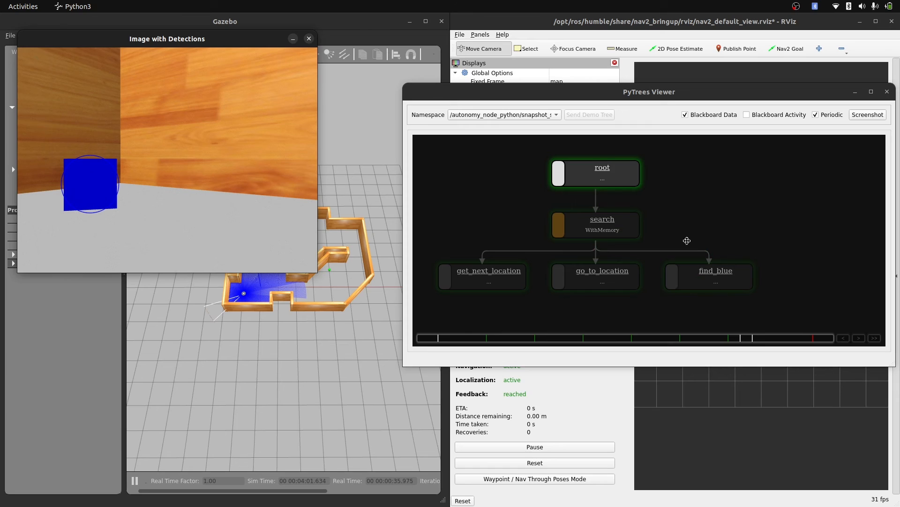
{"action": "mouse_move", "coordinate": [514, 234]}
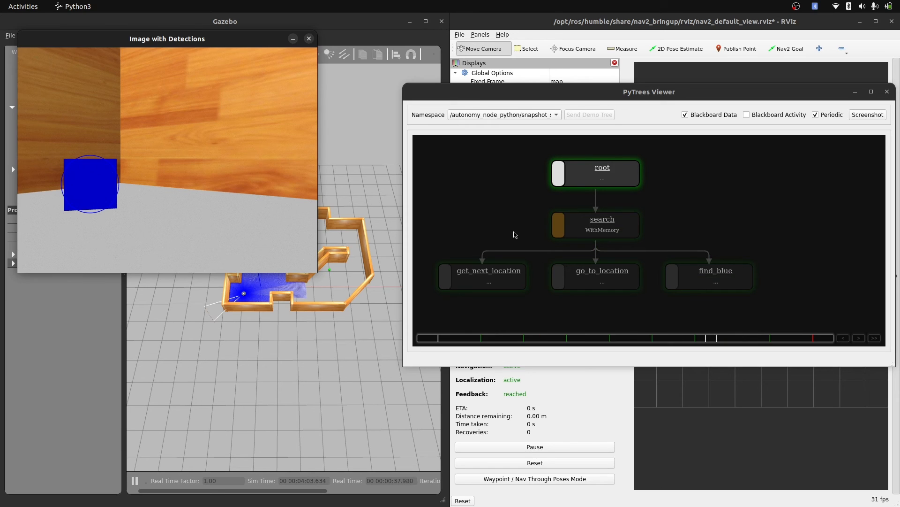